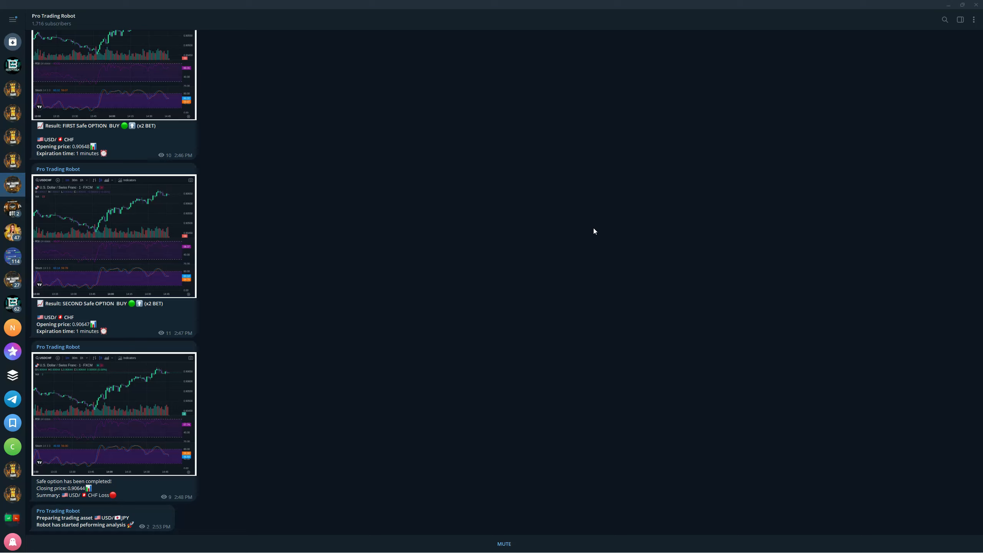
mouse_move(595, 230)
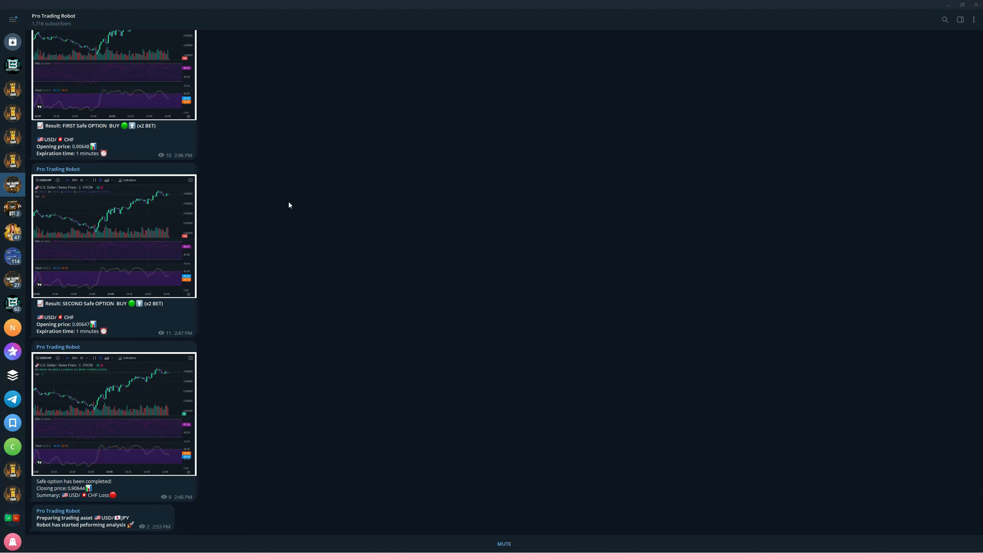
mouse_move(283, 275)
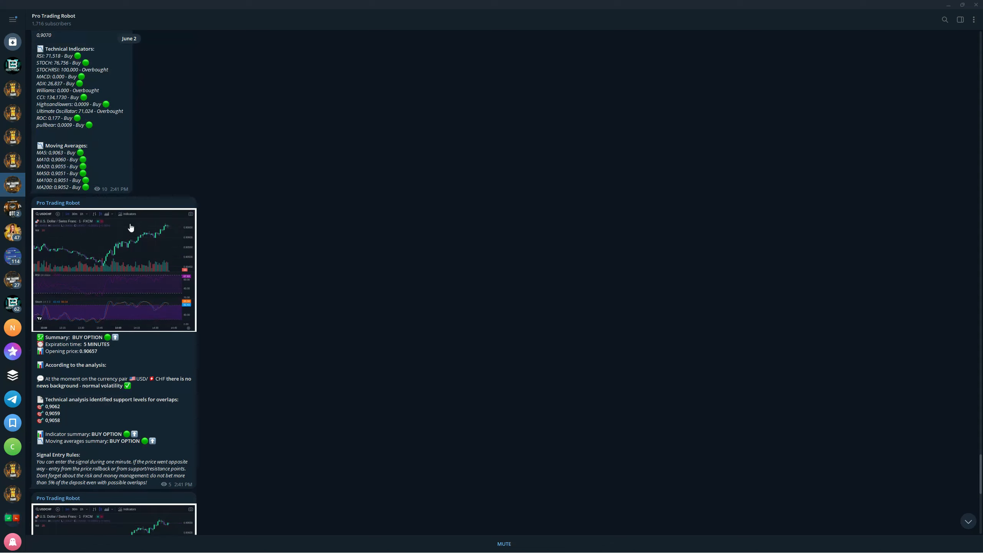
Scroll the Pro Trading Robot channel to the USD/CHF BUY OPTION signal with 5-minute expiry
scroll(down, 3)
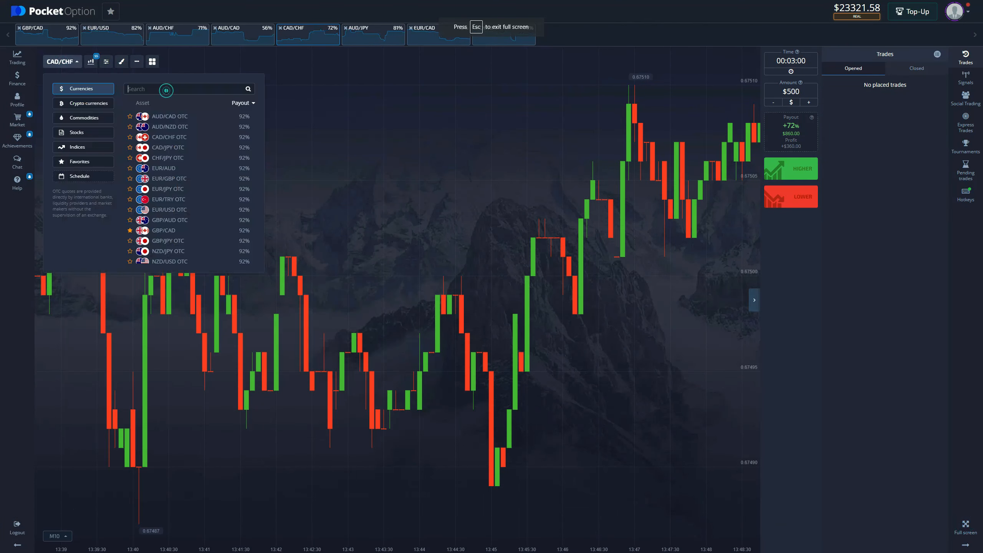
Search usdjpy in the asset picker and switch the chart to USD/JPY at 91% payout
text(usdjpy)
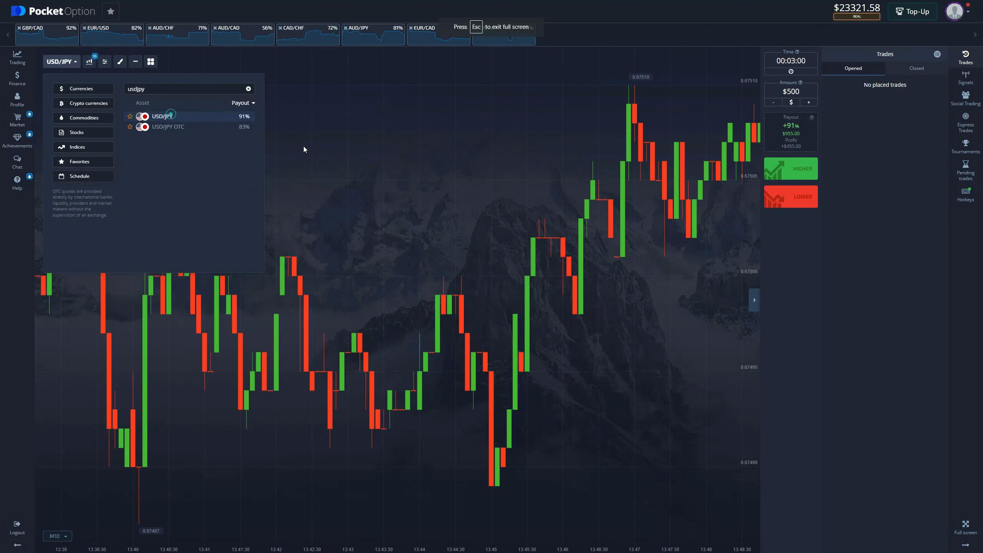
click(163, 116)
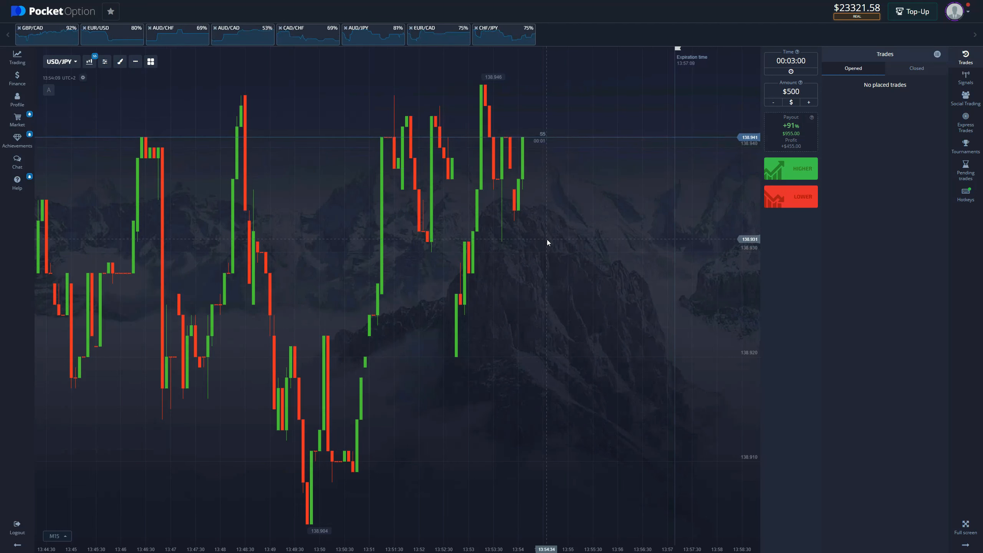
mouse_move(553, 229)
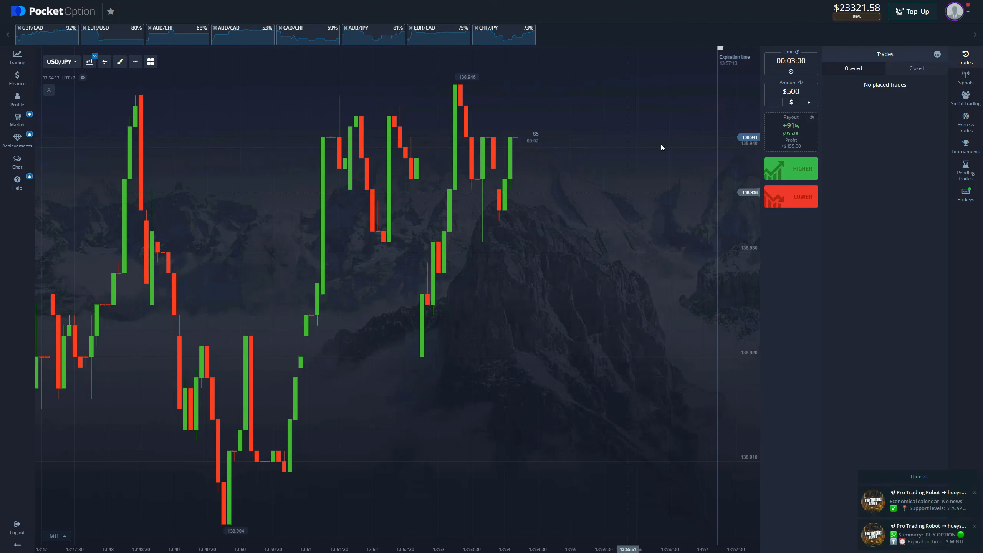
click(791, 168)
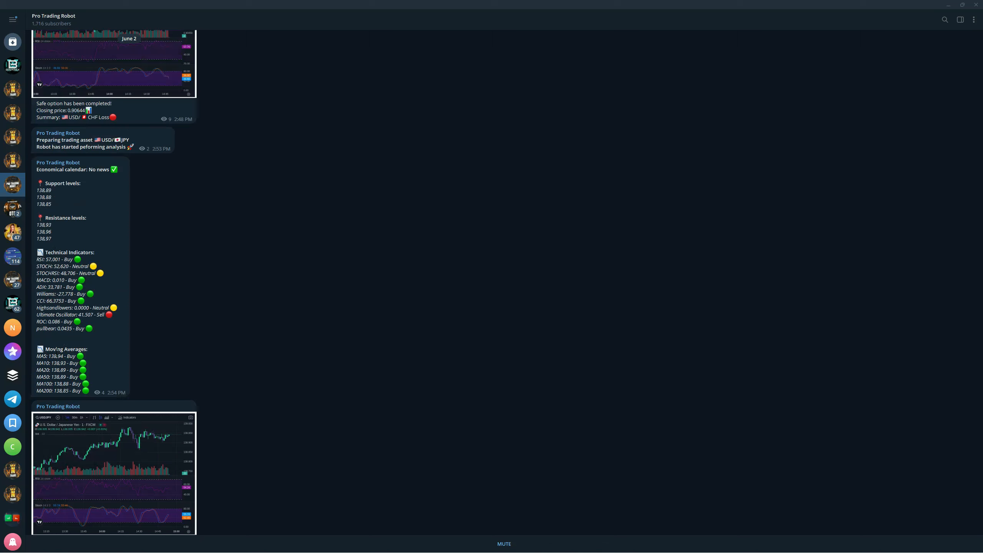
Scroll the Pro Trading Robot channel down to the USD/JPY BUY OPTION signal, opening price 138.942
scroll(down, 3)
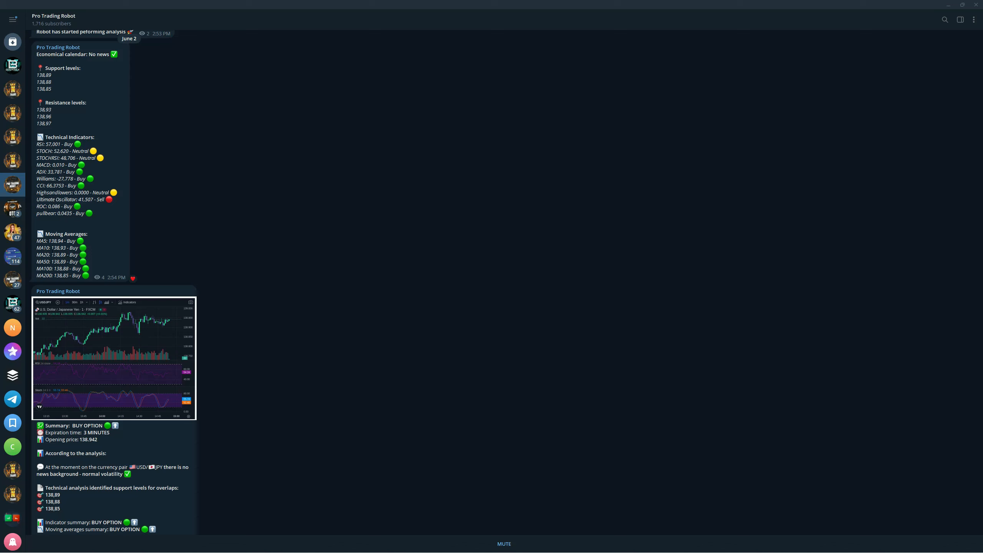
scroll(down, 3)
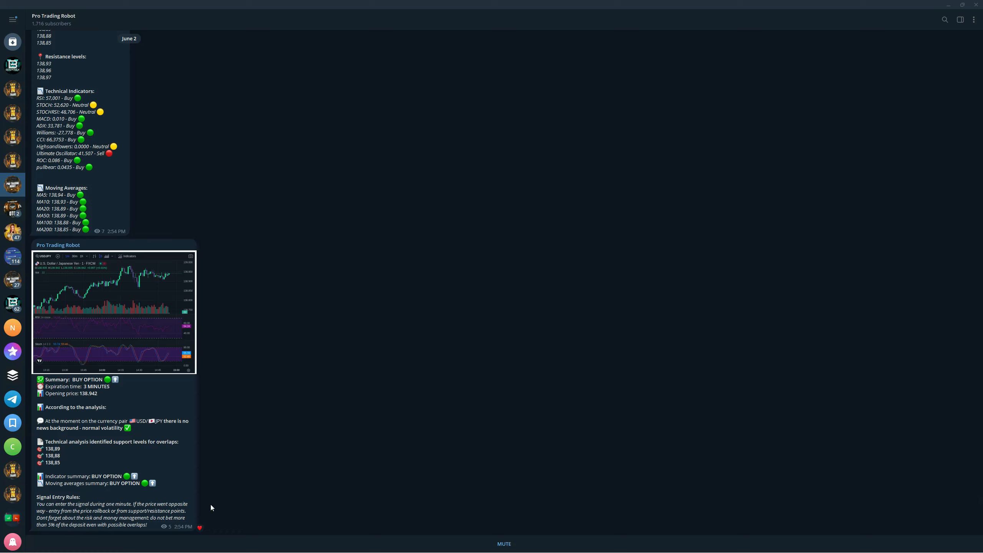
mouse_move(124, 439)
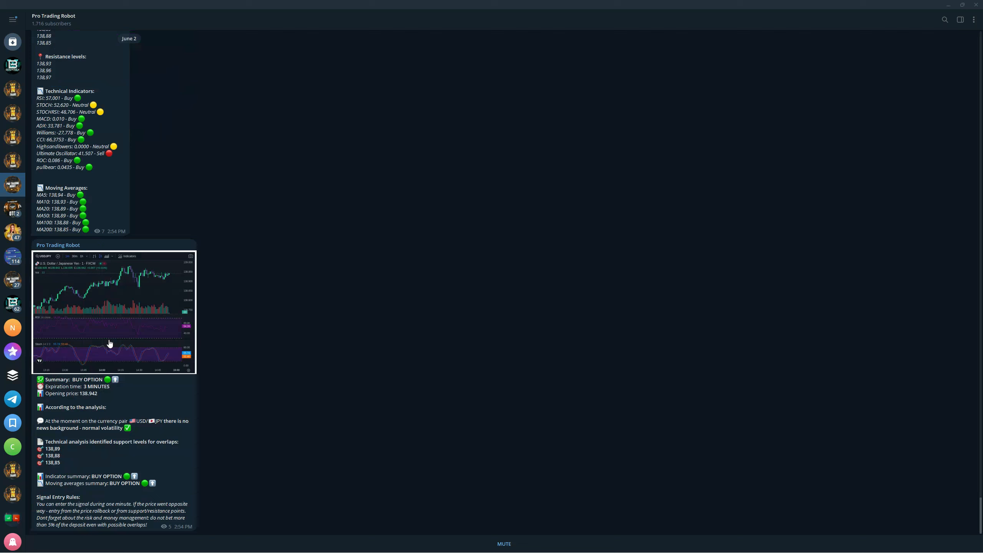
mouse_move(401, 322)
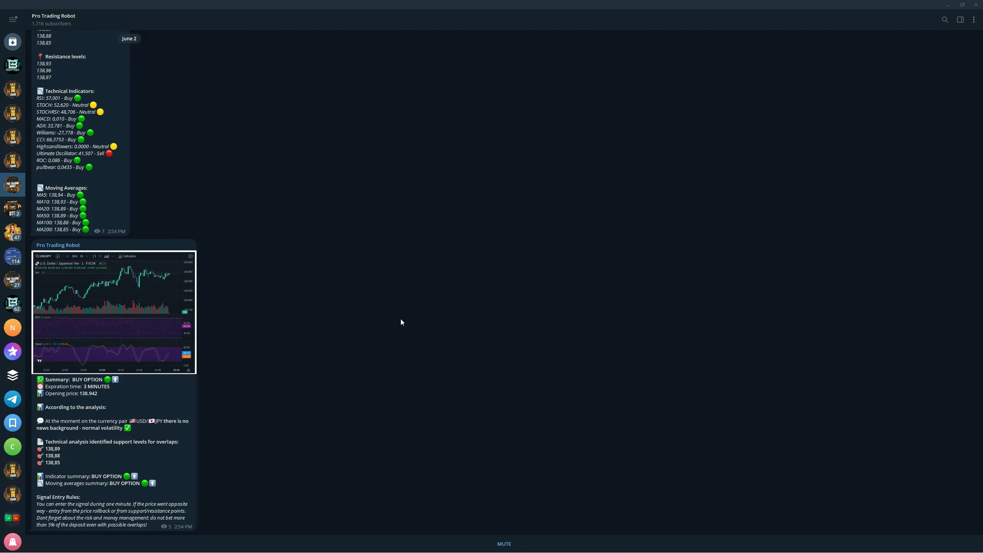
mouse_move(945, 5)
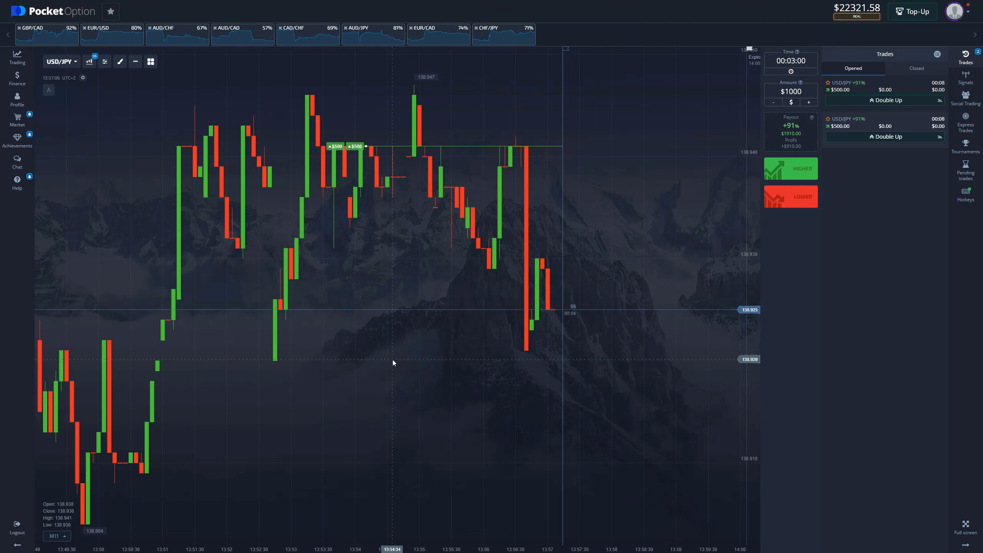
mouse_move(440, 307)
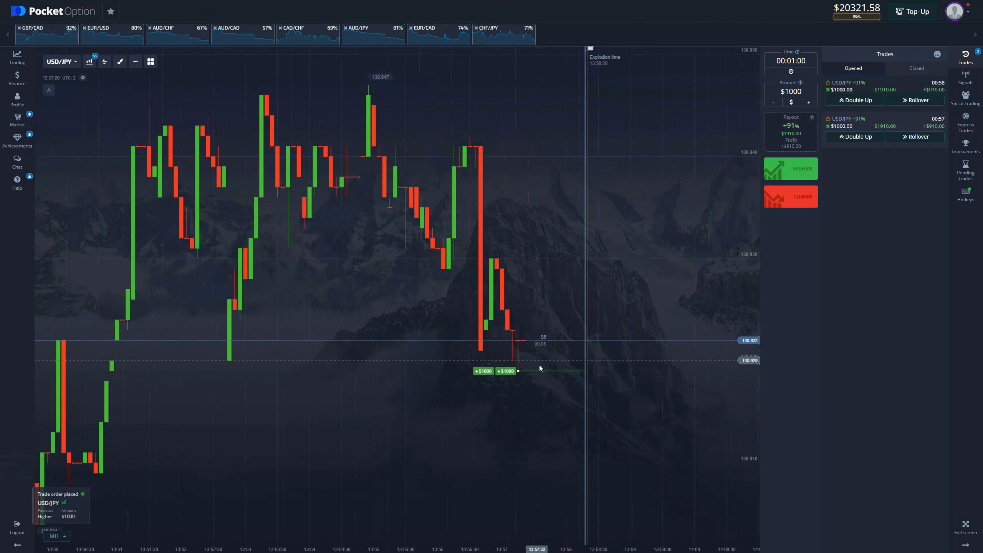
mouse_move(531, 329)
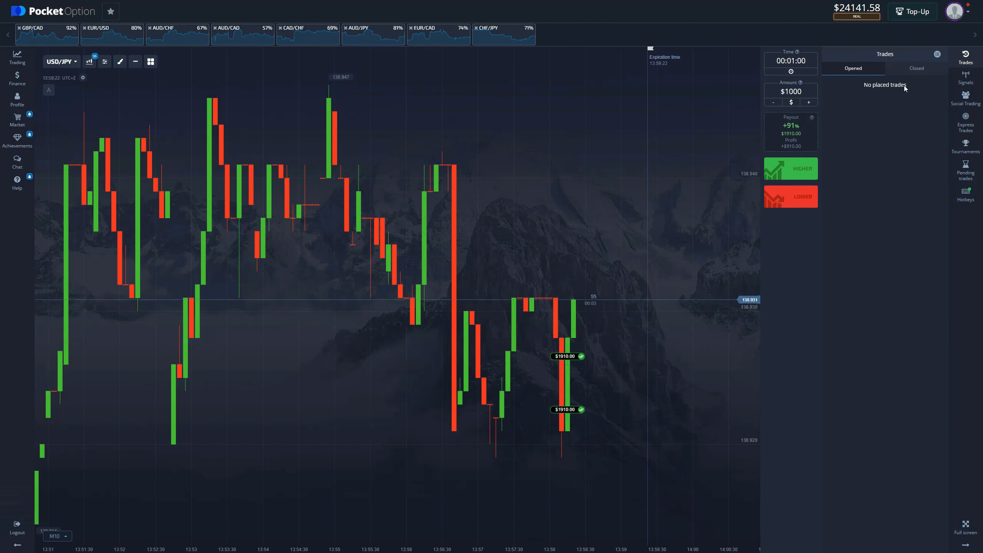
Review the closed trades: two $1000 USD/JPY paying $1910, two $500 returning $0
click(917, 68)
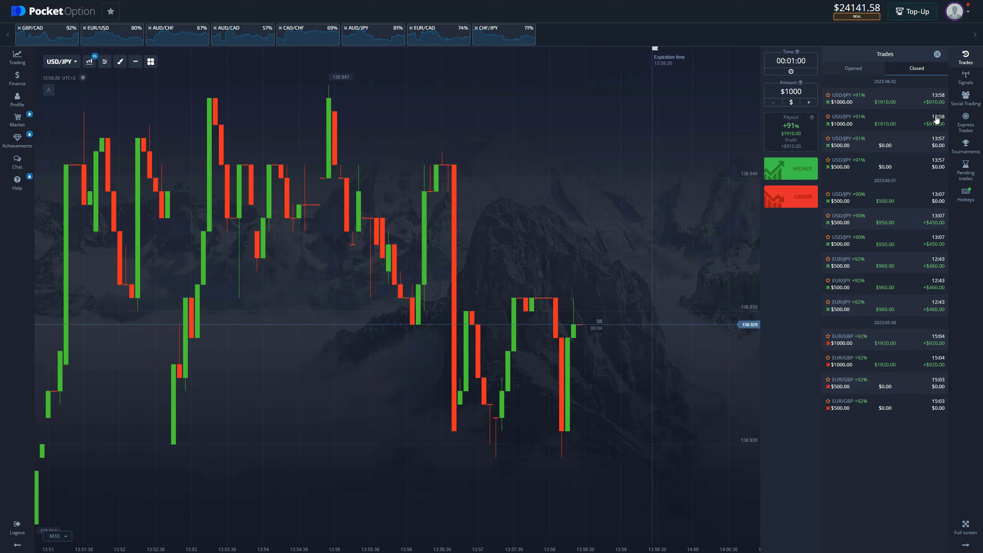
mouse_move(942, 183)
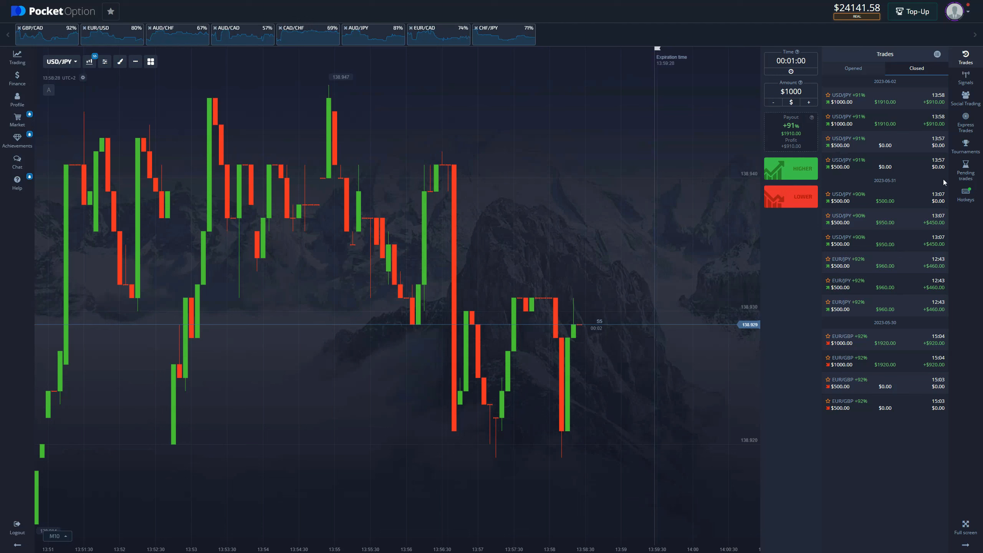
mouse_move(927, 123)
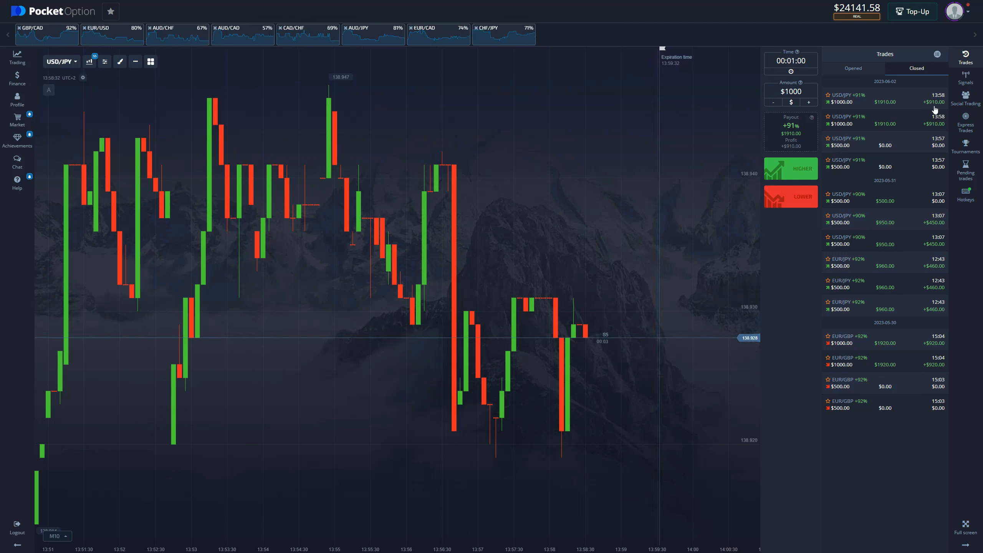
click(852, 68)
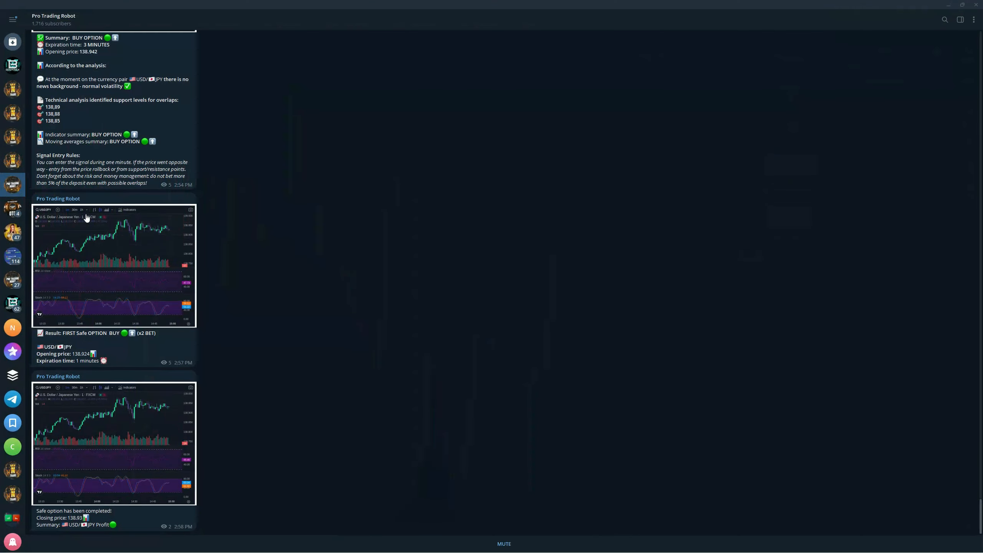
Switch to the NTrade Private Trading Group chat showing earlier result cards
click(13, 112)
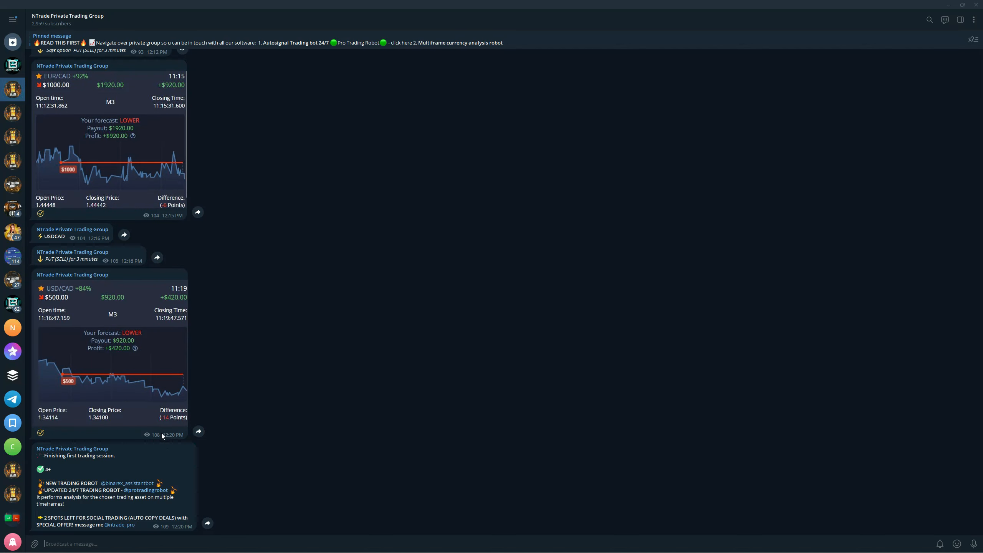
mouse_move(155, 434)
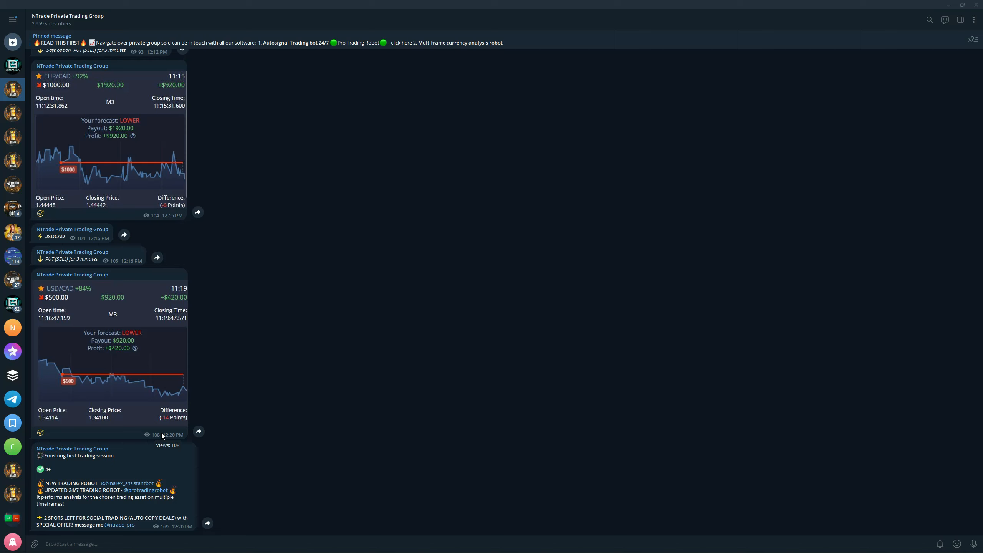
mouse_move(92, 476)
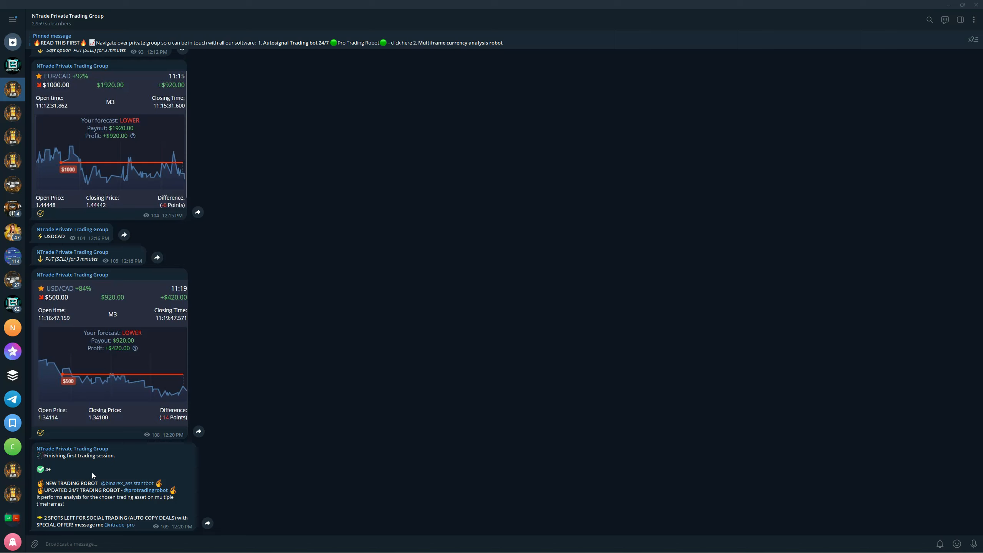
mouse_move(194, 447)
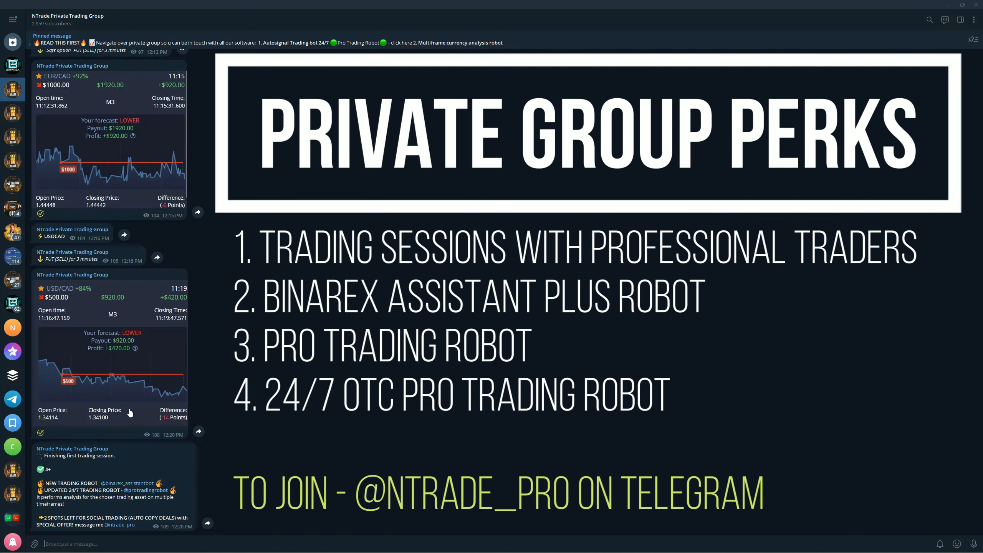
mouse_move(245, 501)
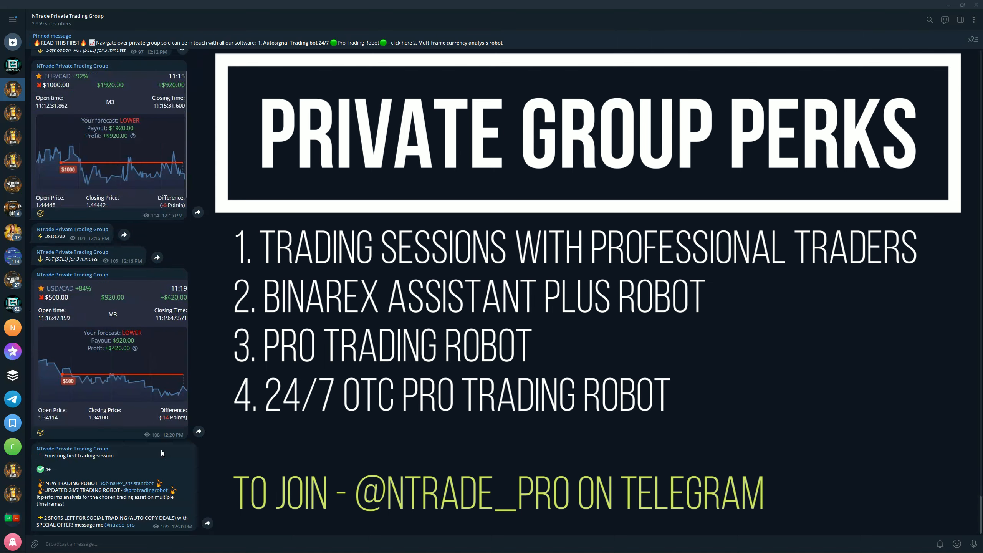
mouse_move(84, 192)
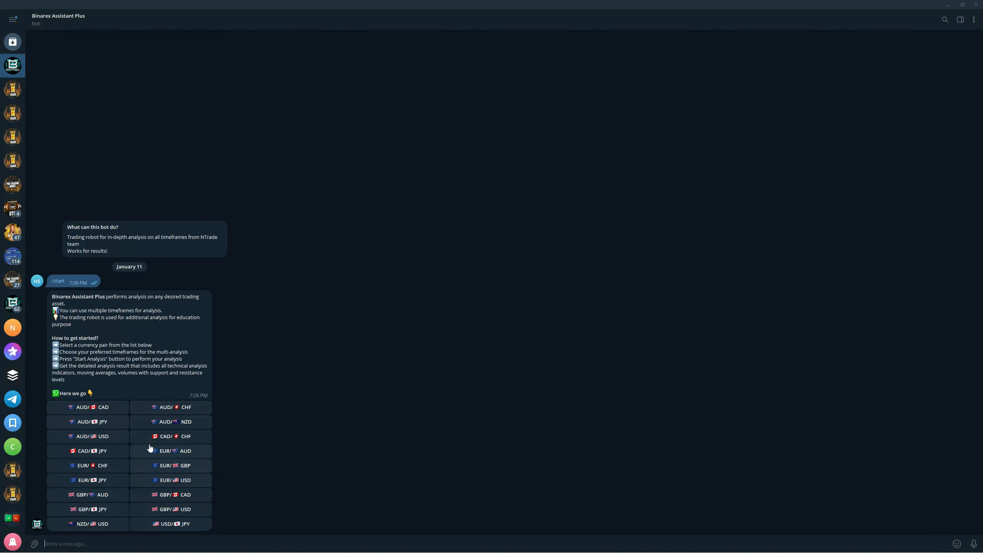
Run the Binarex Assistant Plus analysis on EUR/AUD for the 5- and 15-minute timeframes
click(171, 451)
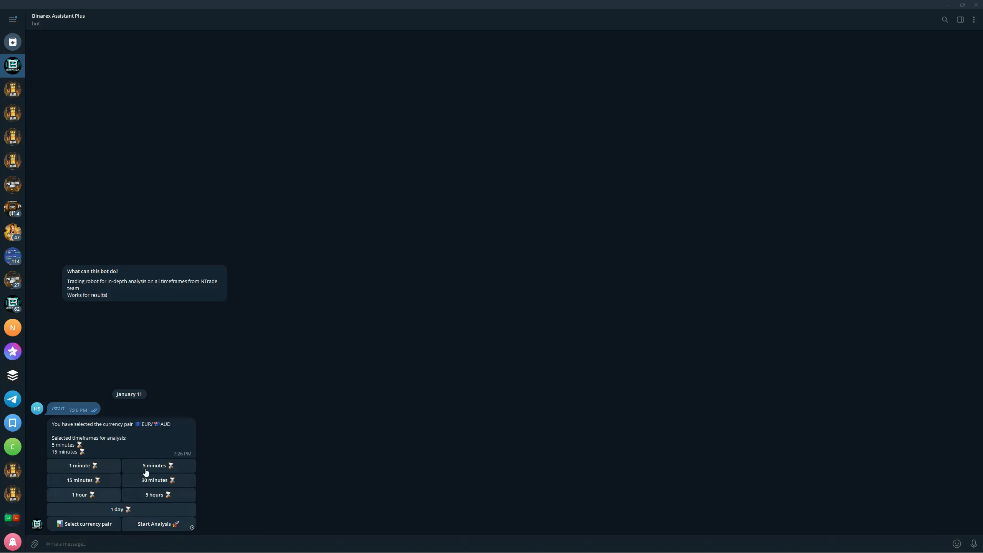
click(159, 524)
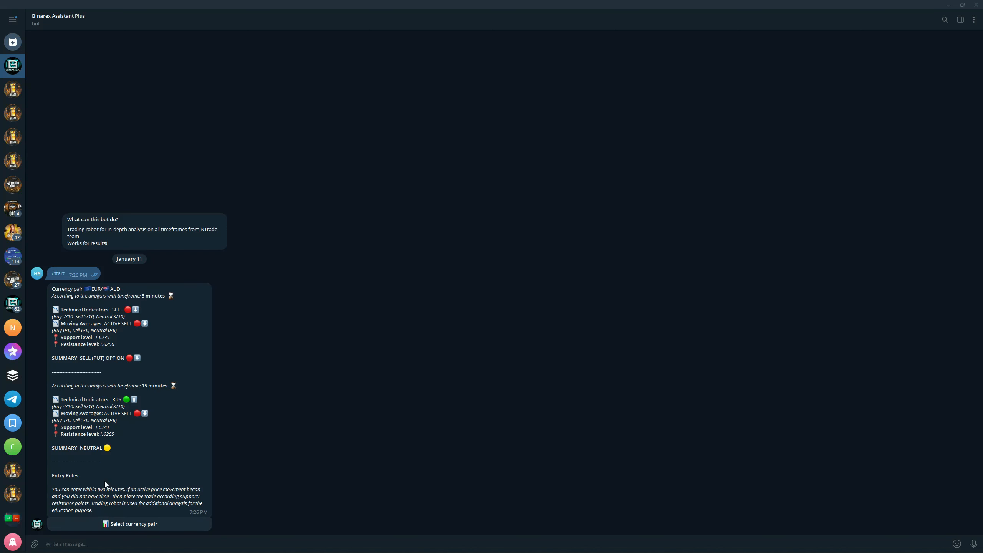
mouse_move(216, 474)
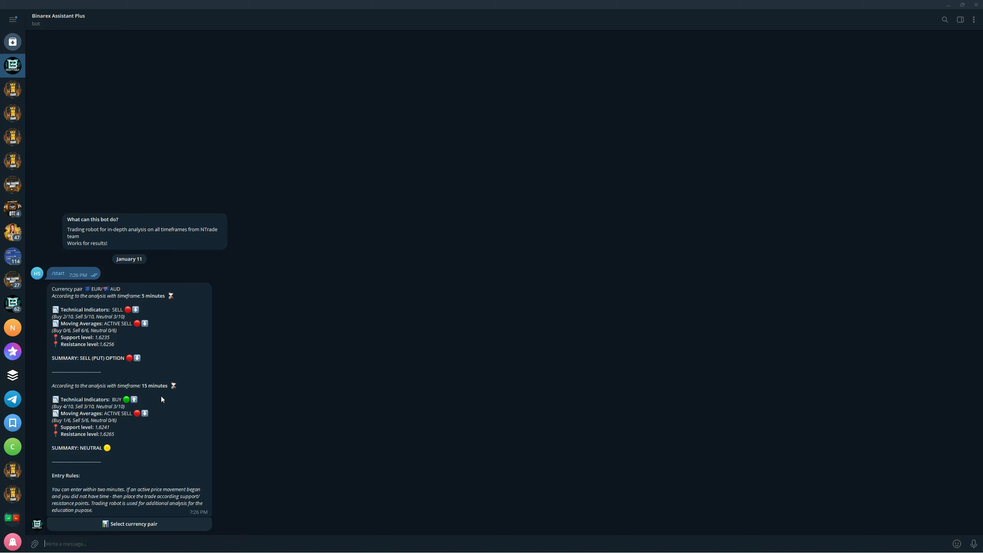
mouse_move(132, 375)
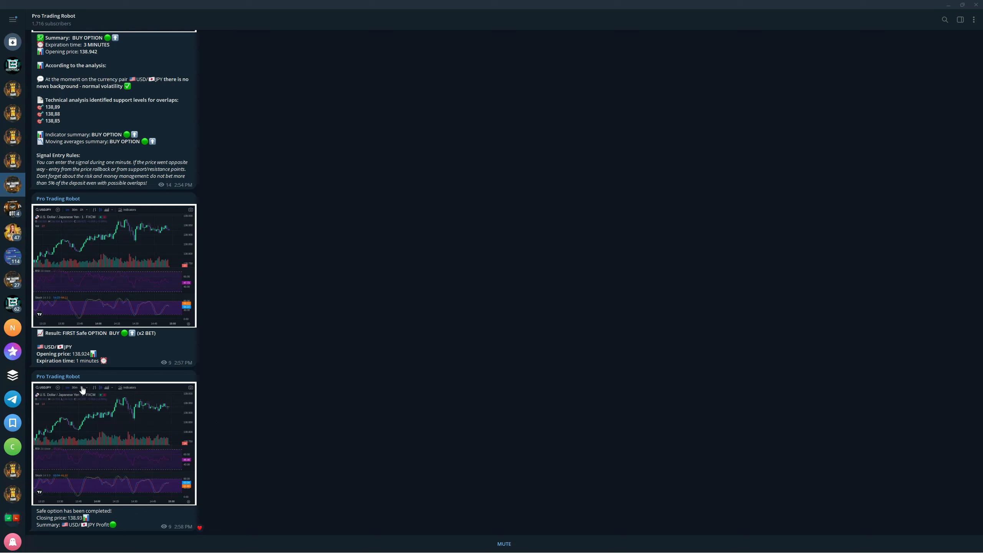
mouse_move(86, 387)
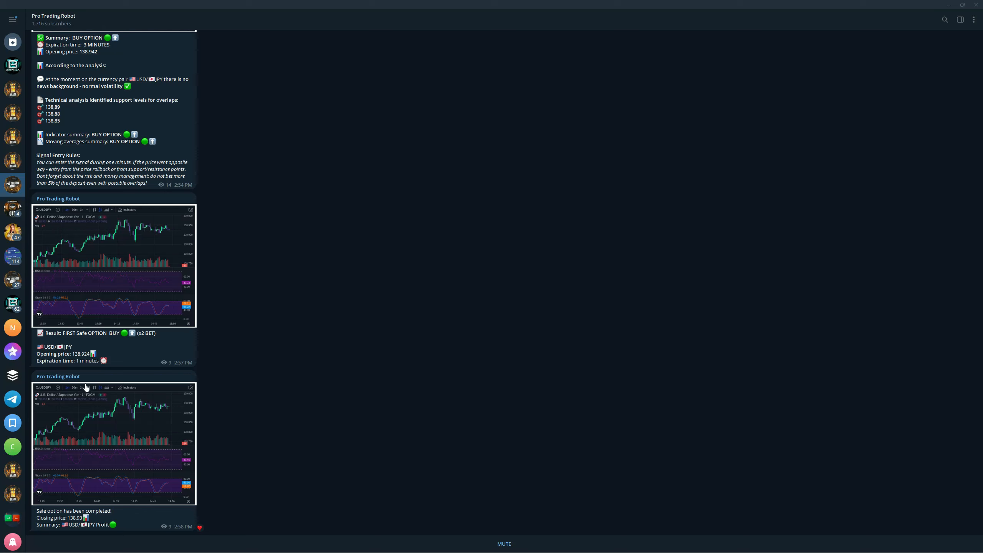
Browse the OTC Pro Trading Robot channel's NZD/USD OTC signals and safe-option result
click(12, 209)
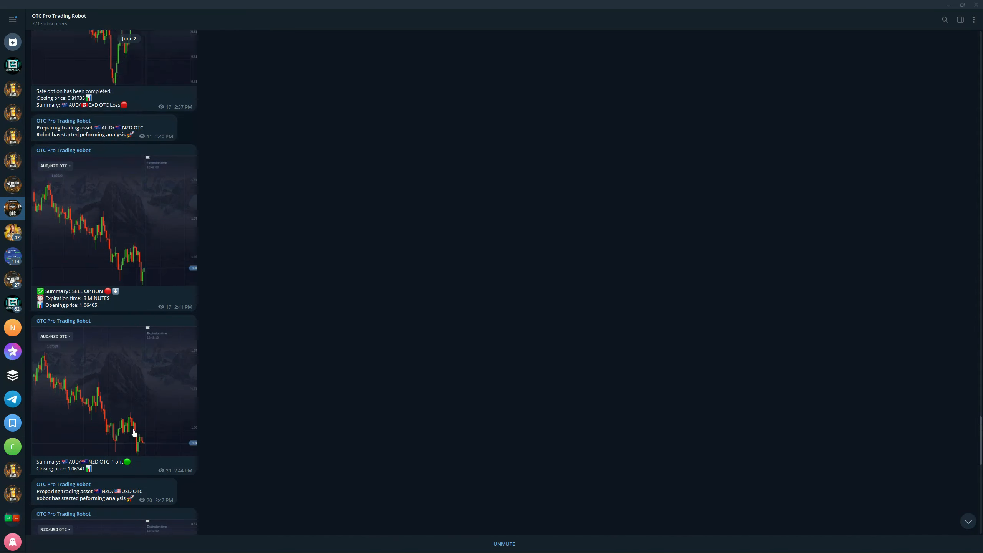
scroll(down, 3)
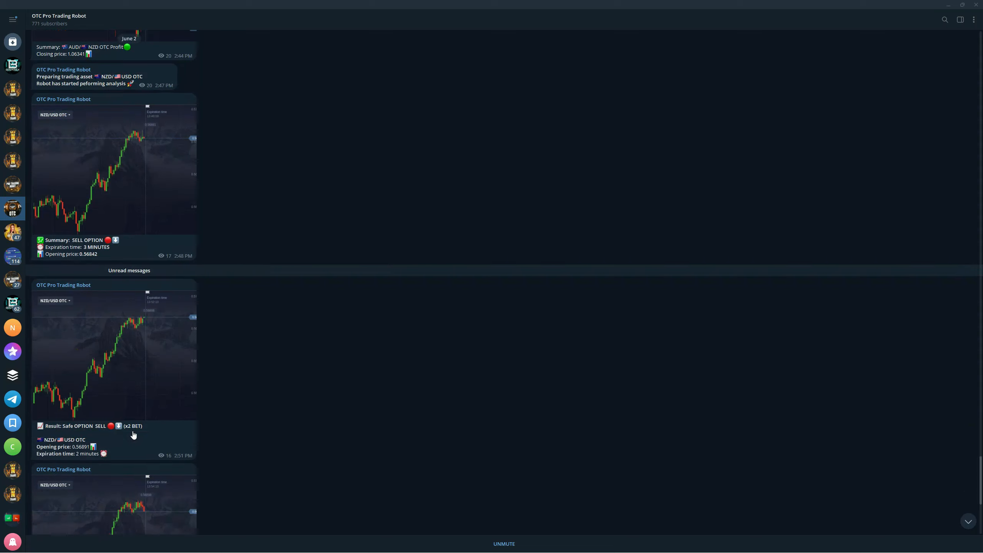
scroll(down, 3)
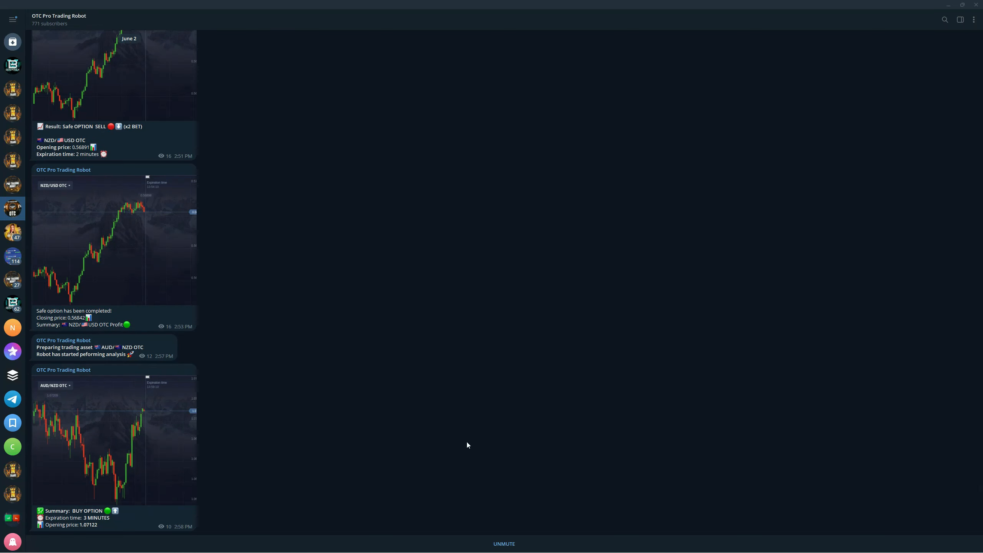
mouse_move(356, 429)
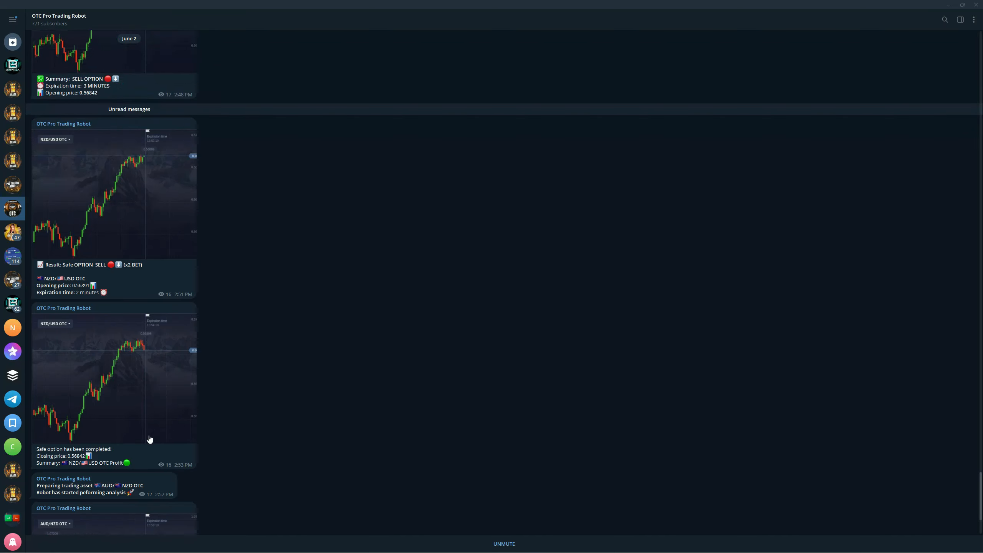
scroll(down, 3)
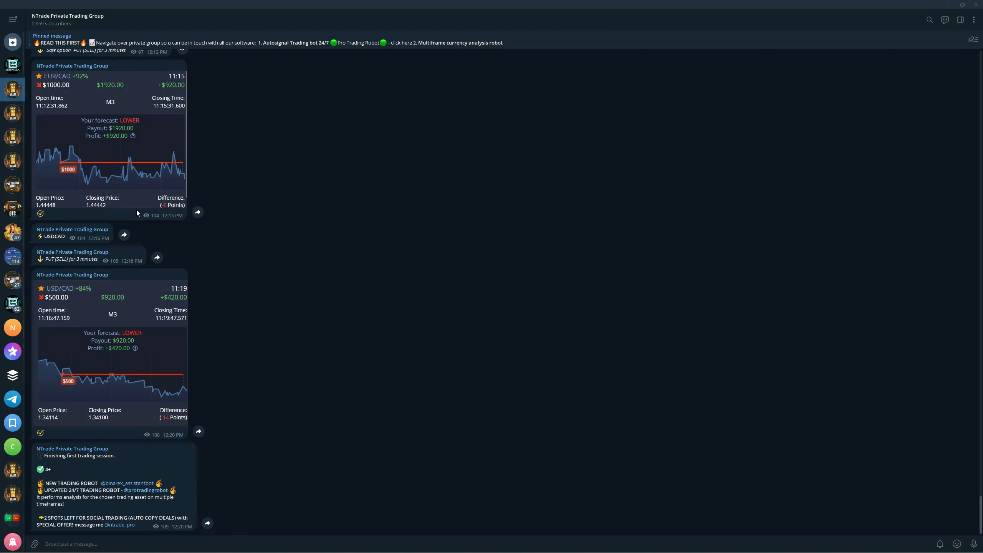
mouse_move(215, 379)
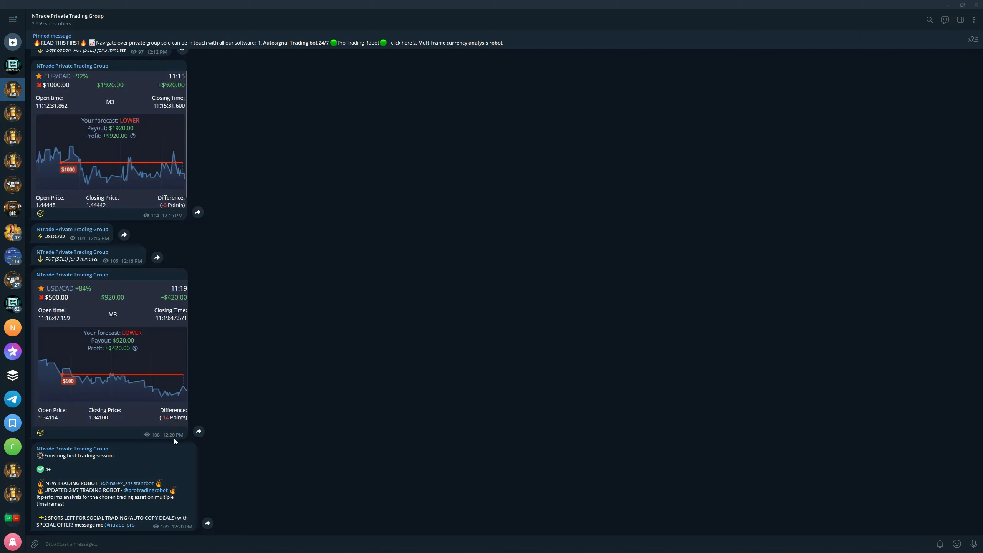
mouse_move(121, 400)
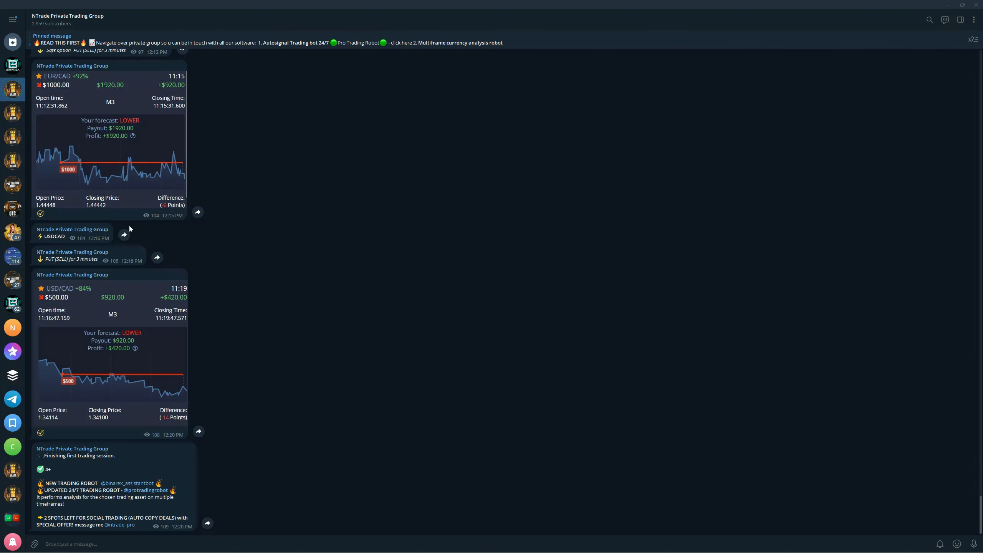
mouse_move(124, 373)
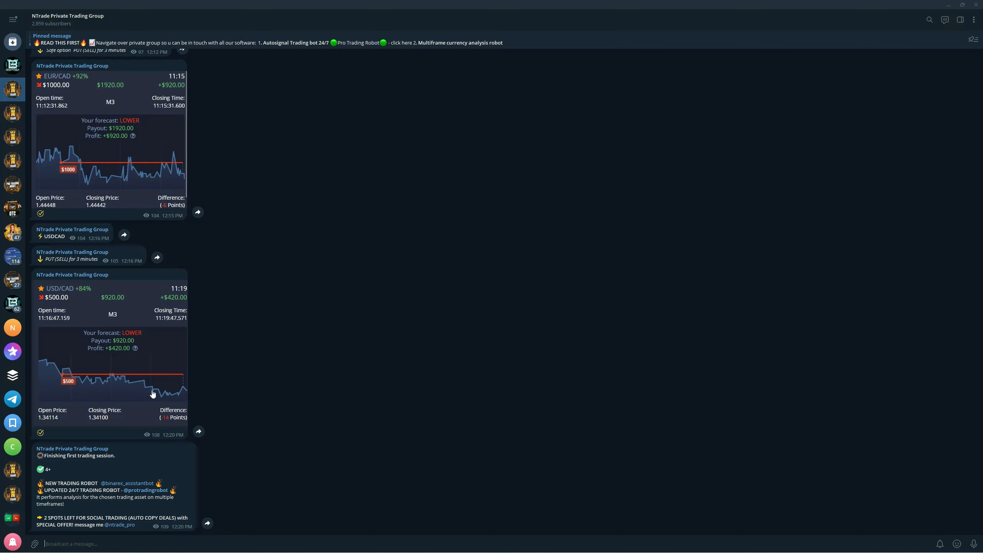
Scroll the NTrade group back to the GBP/JPY win, then return to the USD/CAD result
scroll(up, 3)
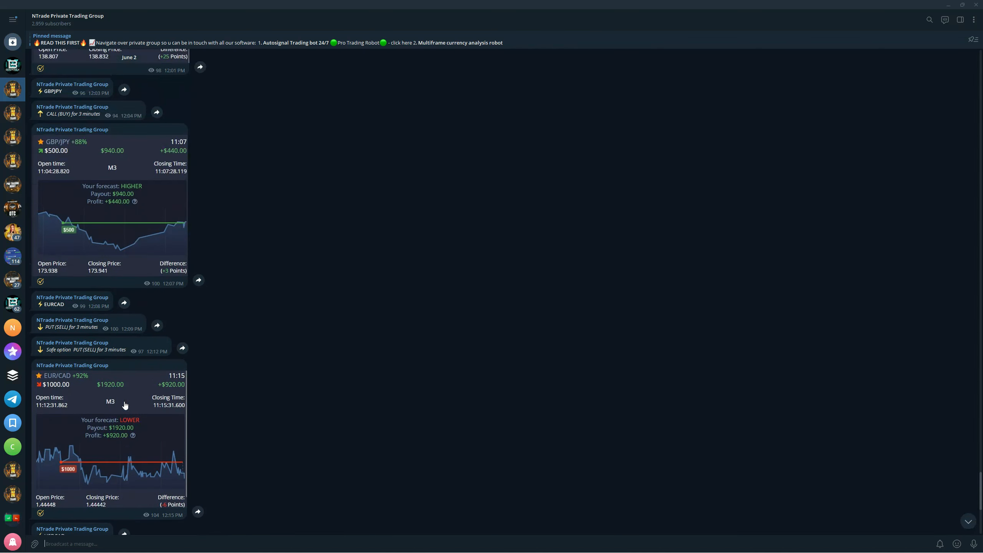
mouse_move(135, 385)
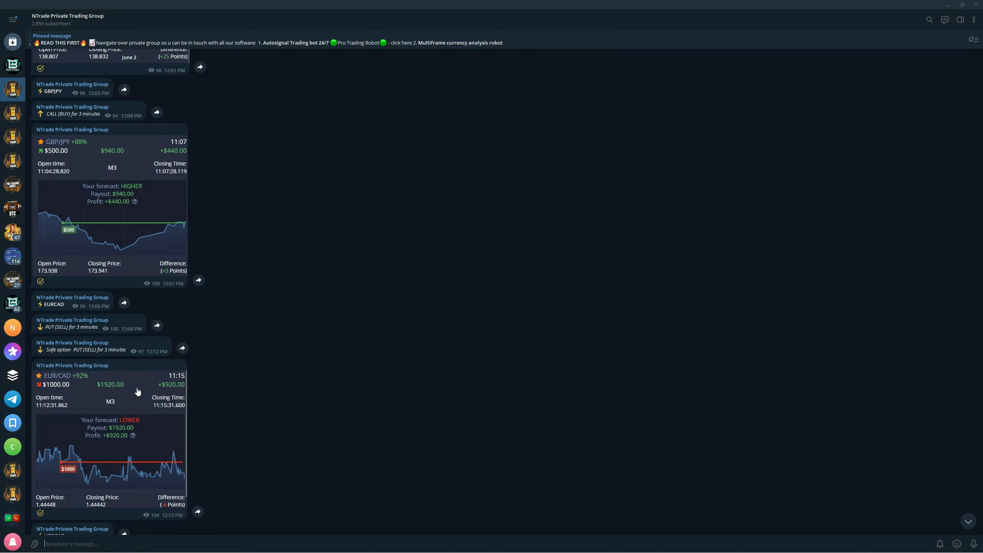
mouse_move(143, 384)
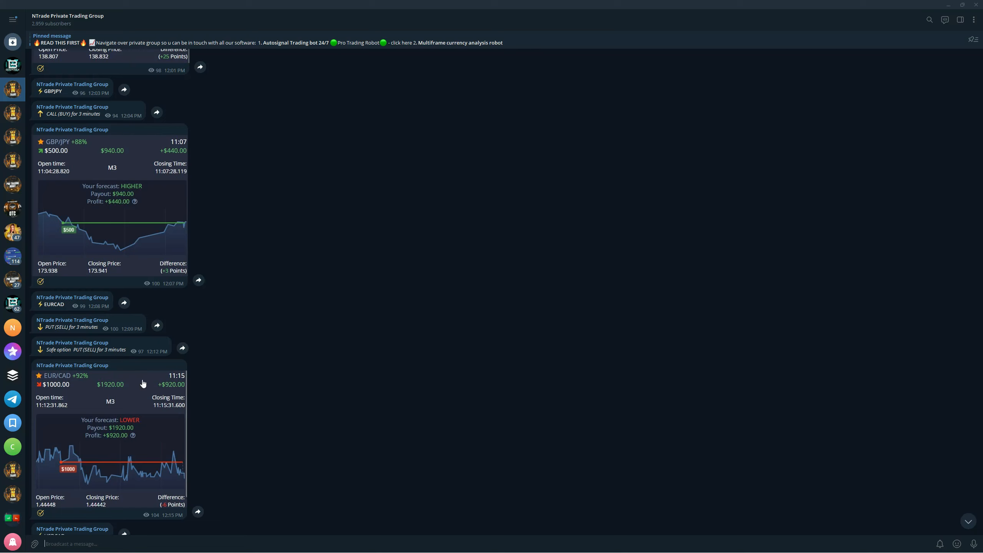
scroll(down, 3)
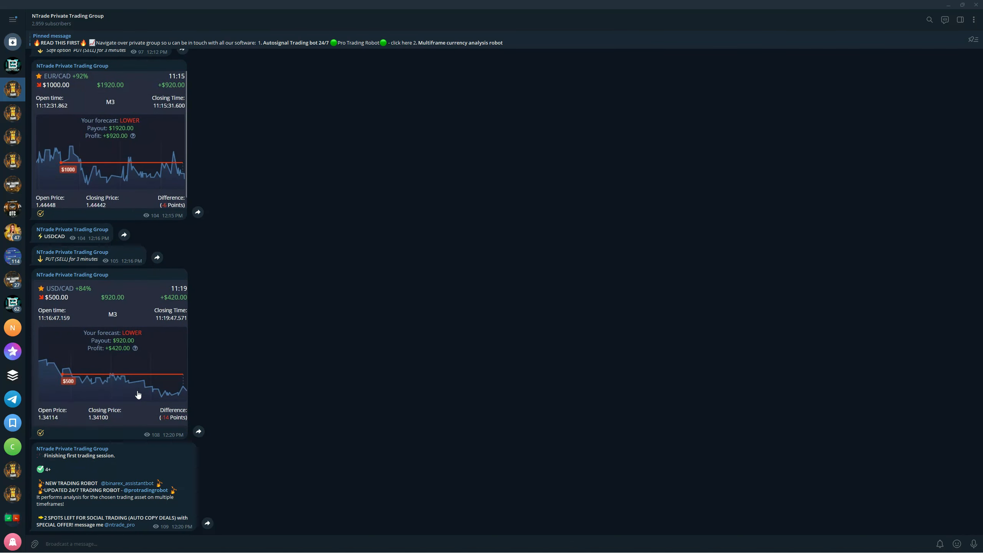
mouse_move(135, 380)
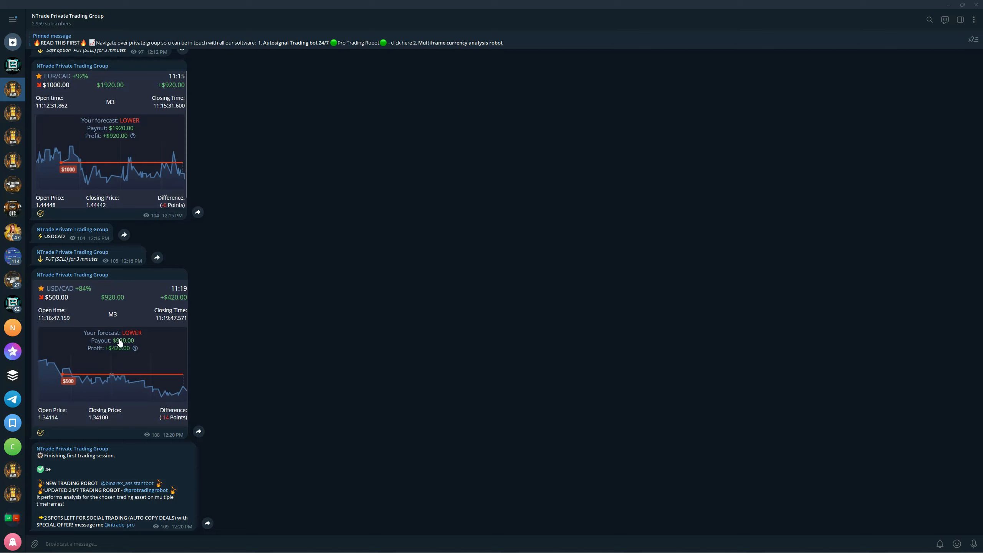
mouse_move(13, 114)
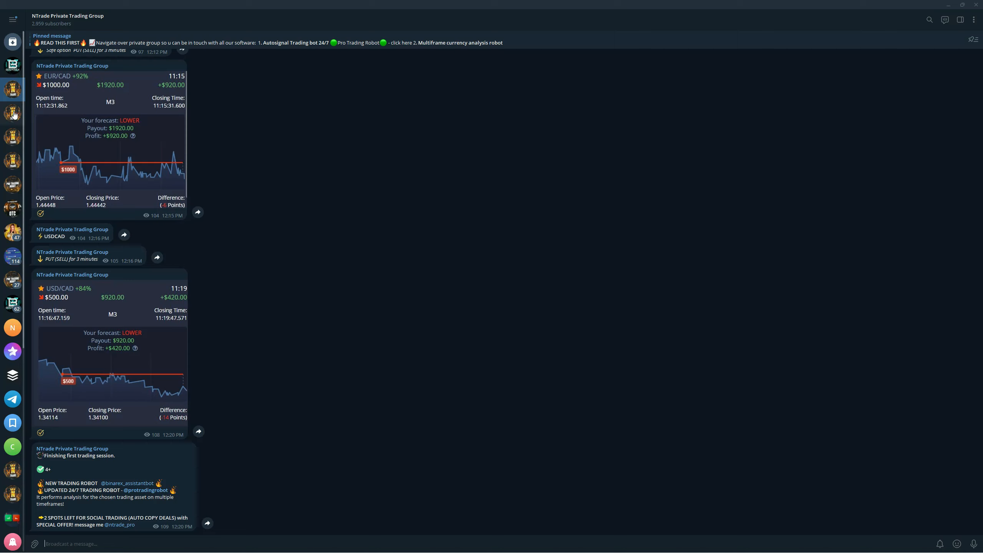
Switch to the NTrade FREE SIGNALS channel and scroll through its session results
click(12, 113)
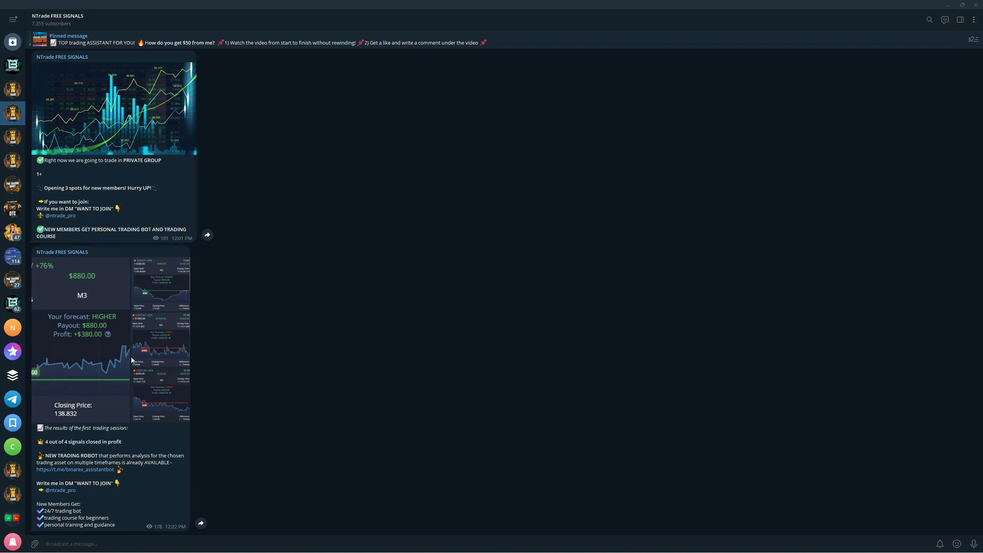
scroll(down, 3)
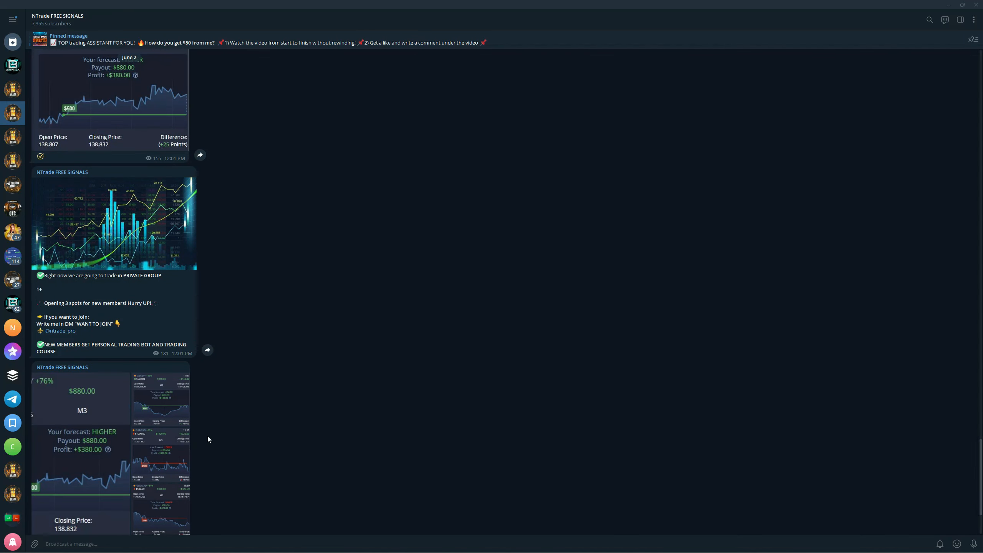
scroll(down, 3)
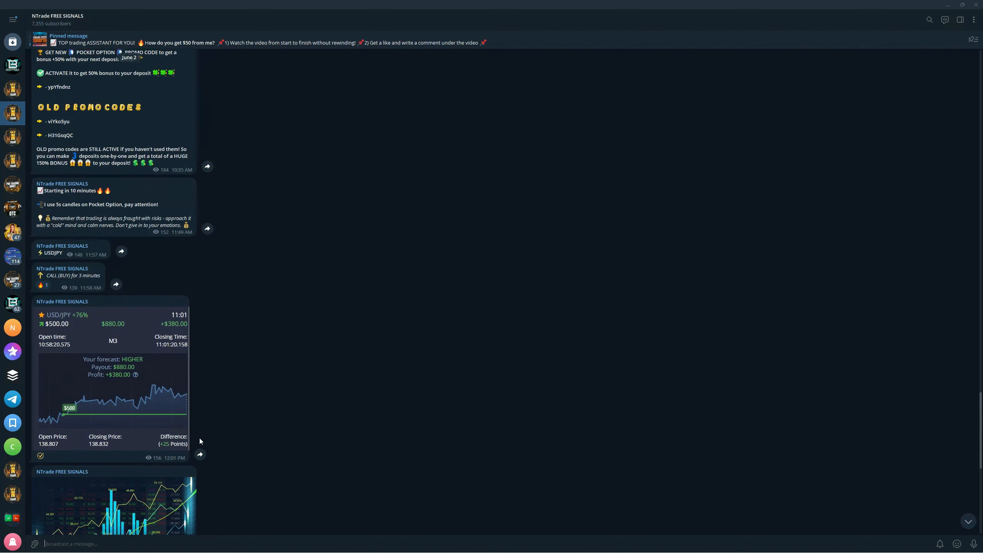
scroll(down, 3)
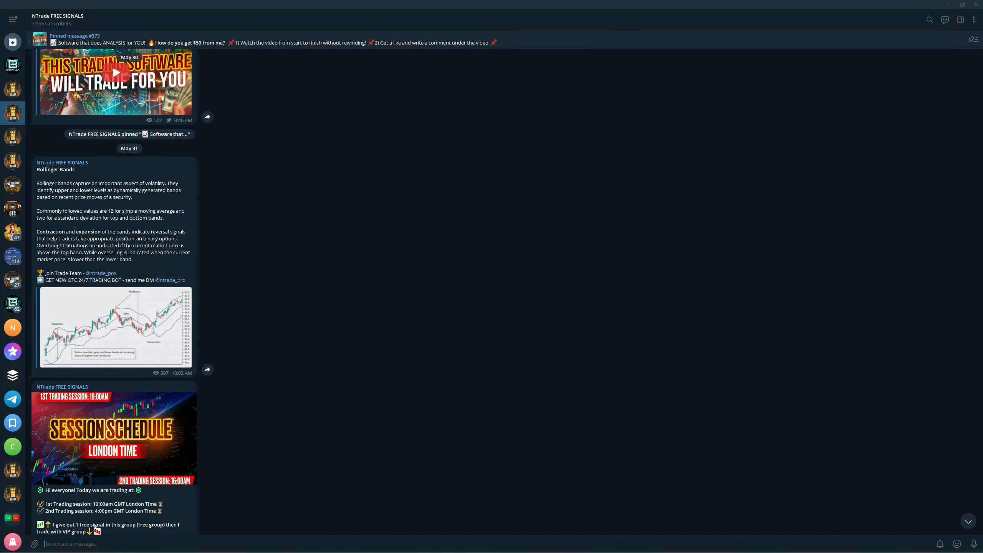
mouse_move(156, 397)
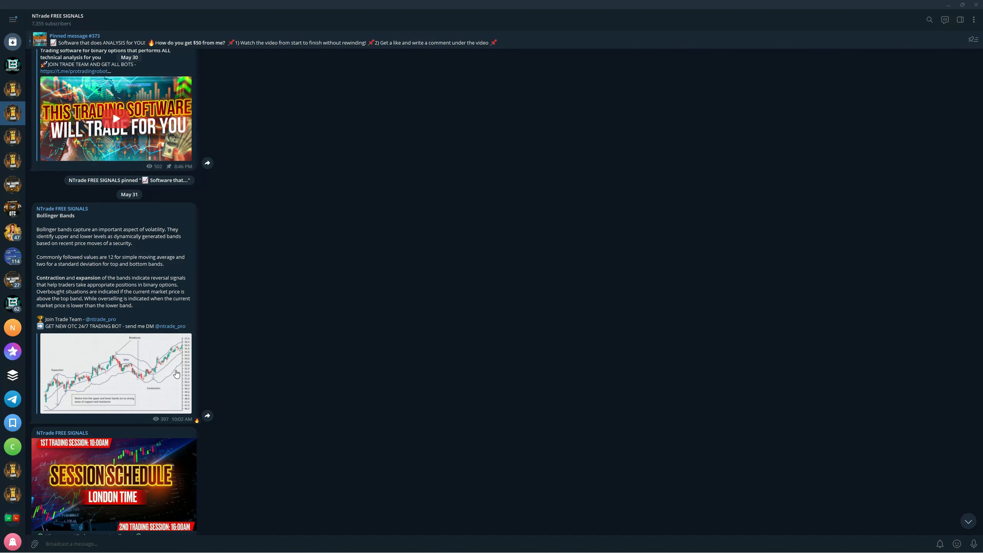
Continue scrolling the channel down to the USD/JPY, EUR/USD and GBP/JPY results and course promo
scroll(down, 3)
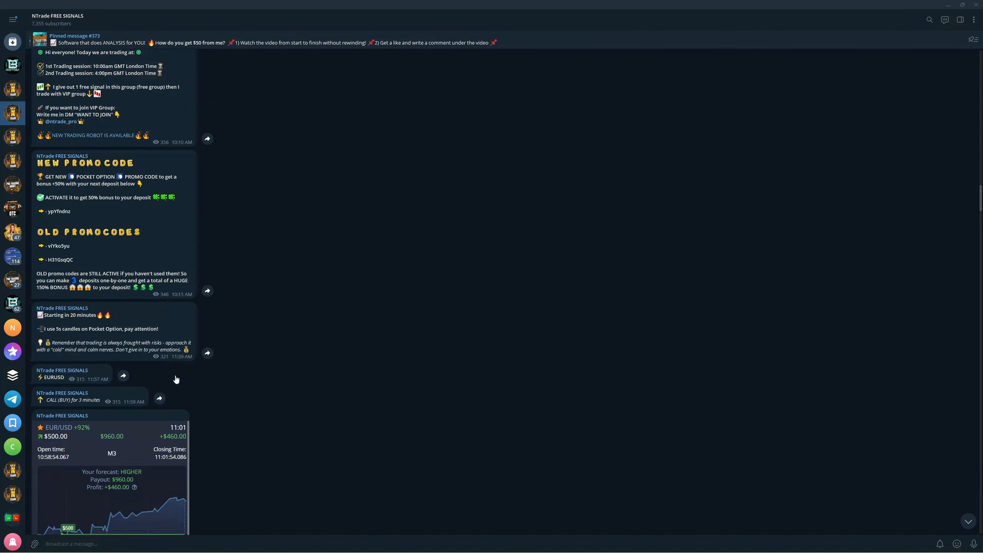
scroll(down, 3)
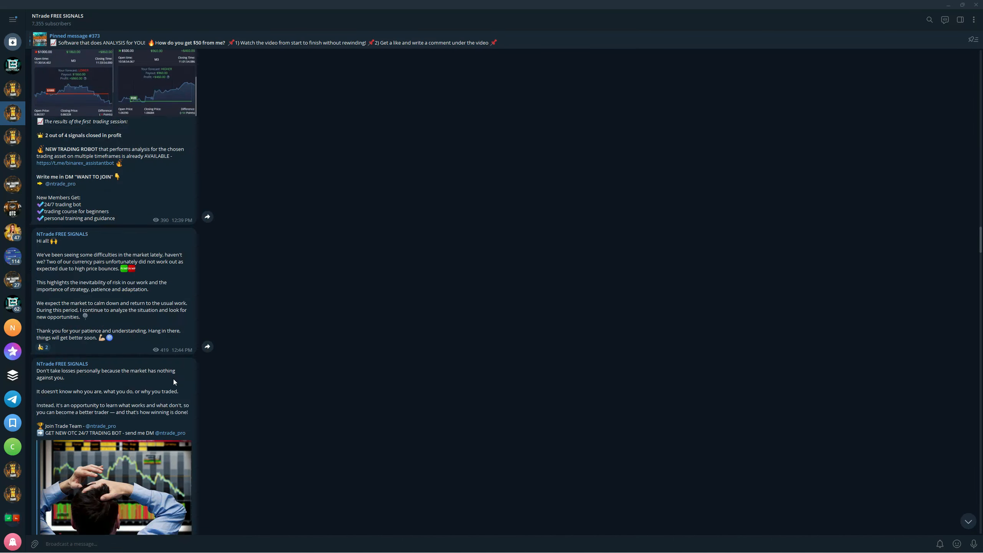
scroll(down, 3)
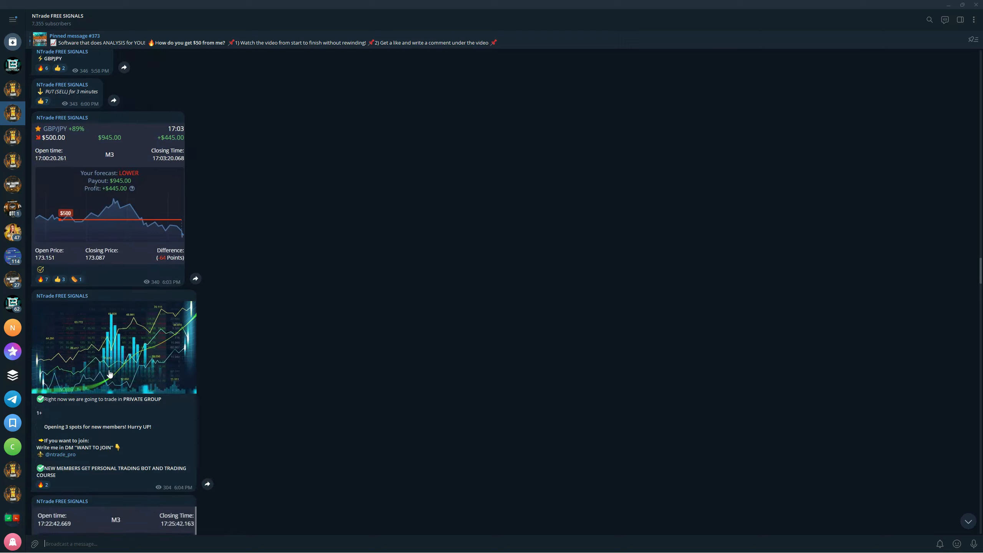
scroll(down, 3)
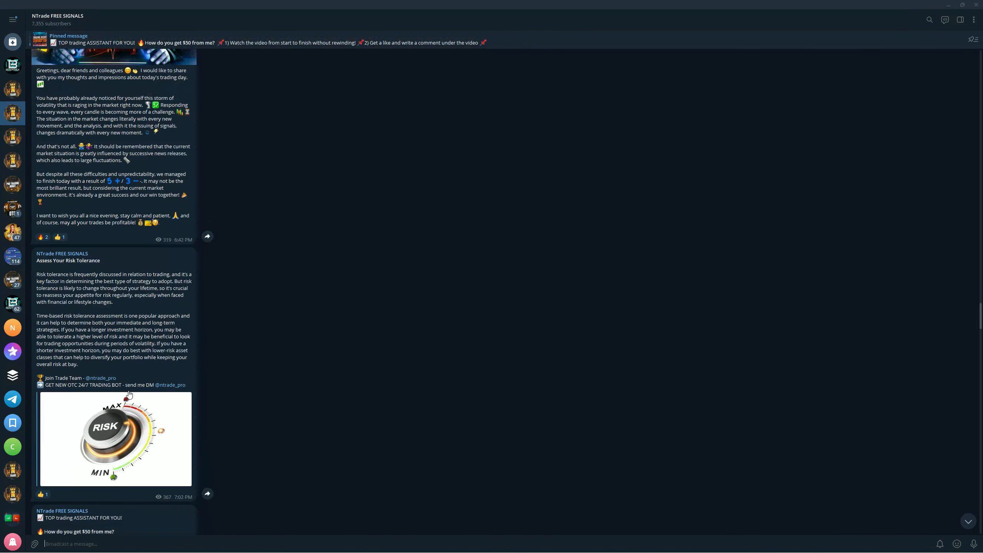
scroll(down, 3)
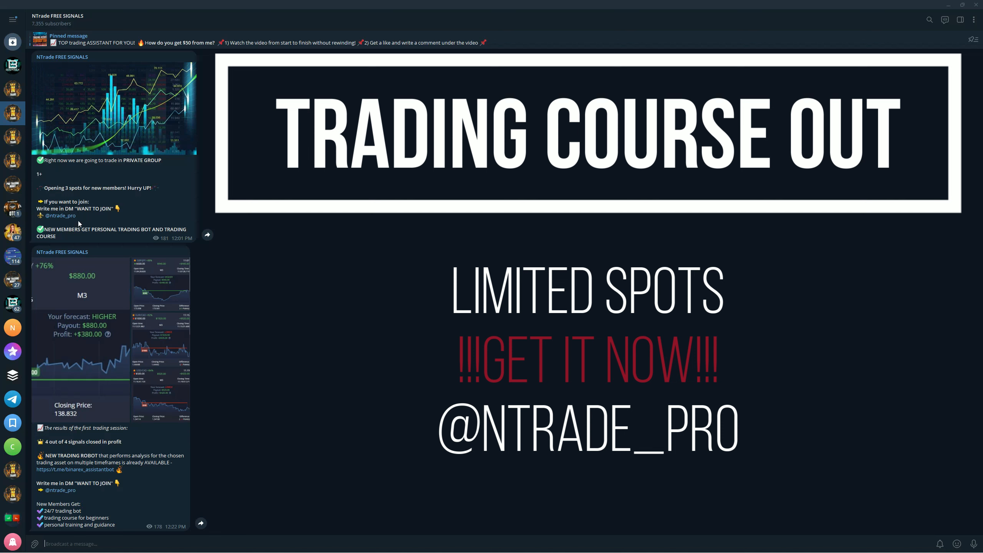
mouse_move(91, 218)
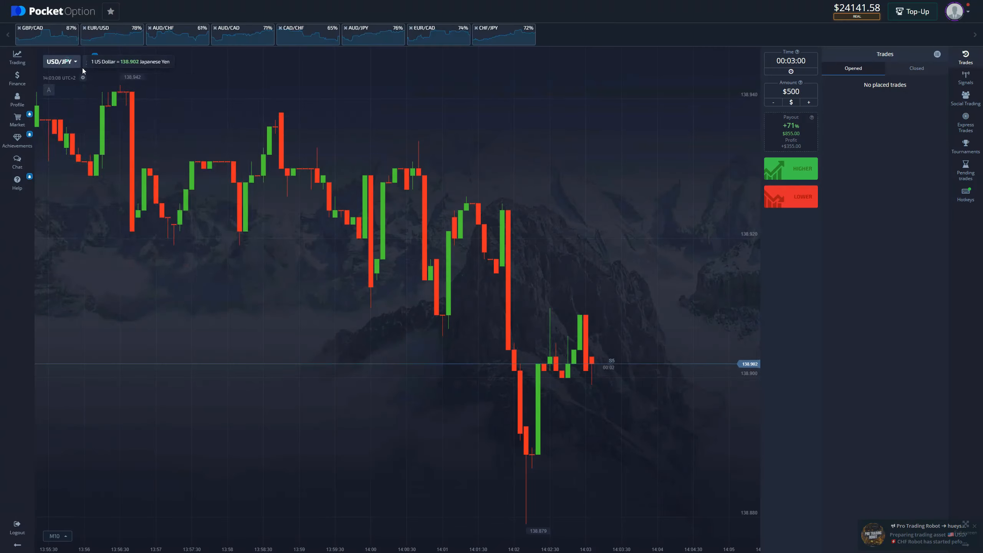
Search usdch and switch the chart to USD/CHF at 84% payout, closing the asset list
text(usdch)
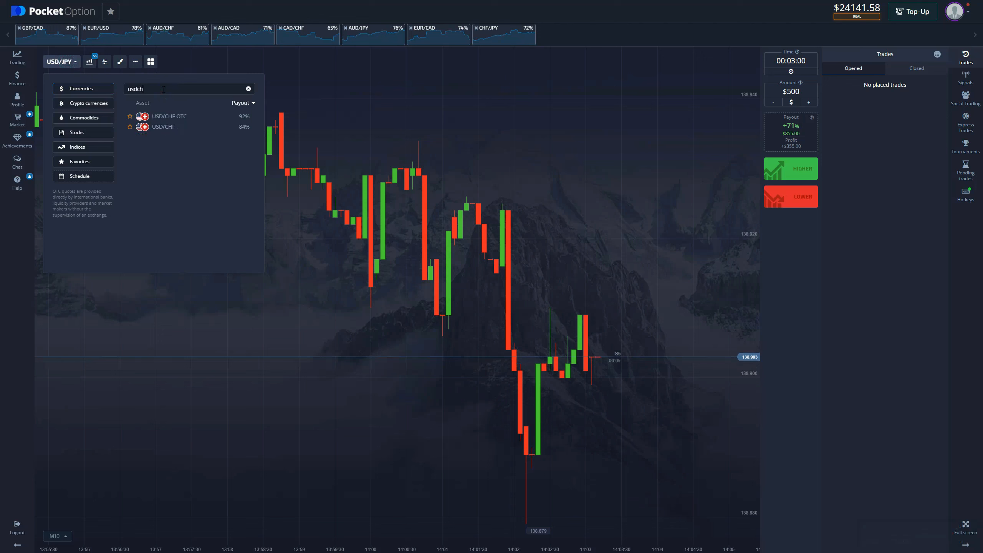
click(163, 126)
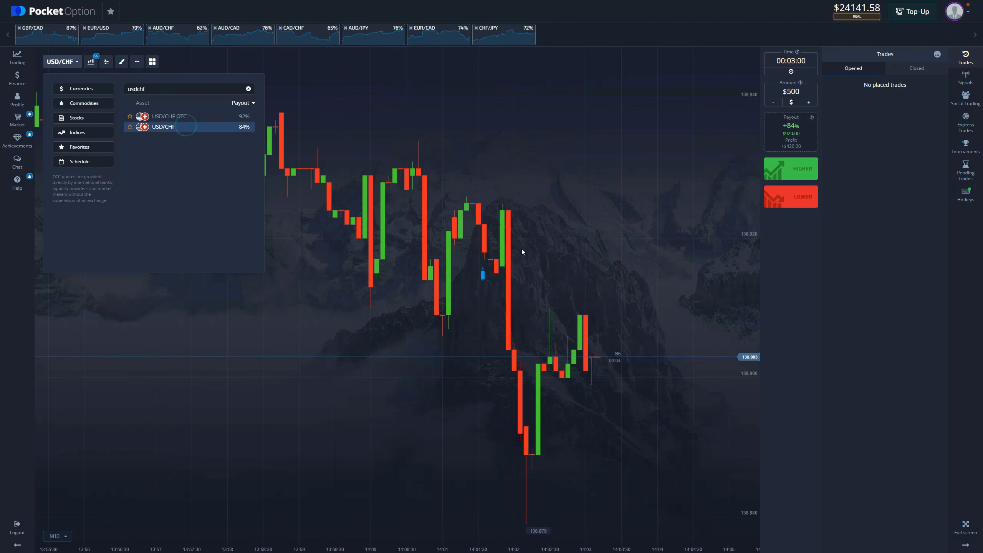
click(163, 126)
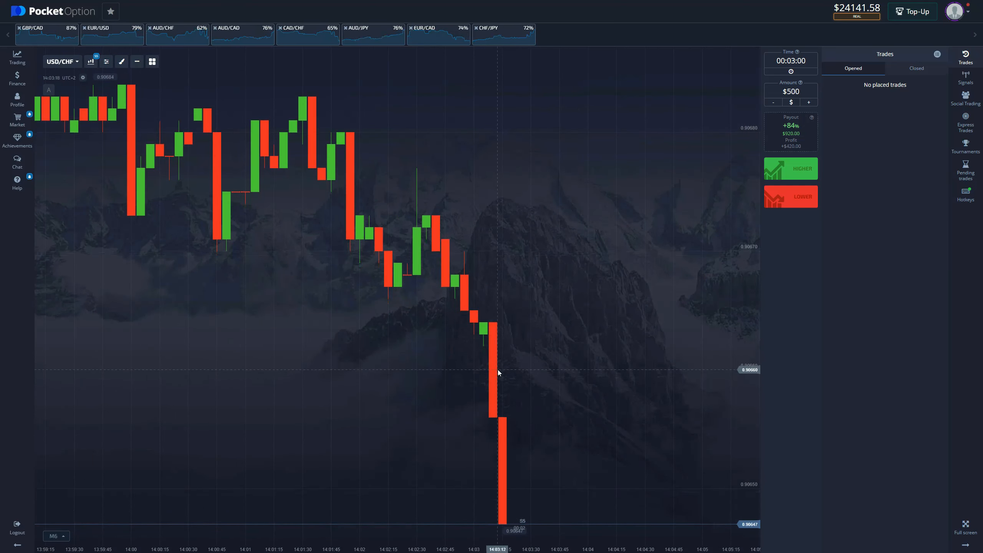
click(57, 535)
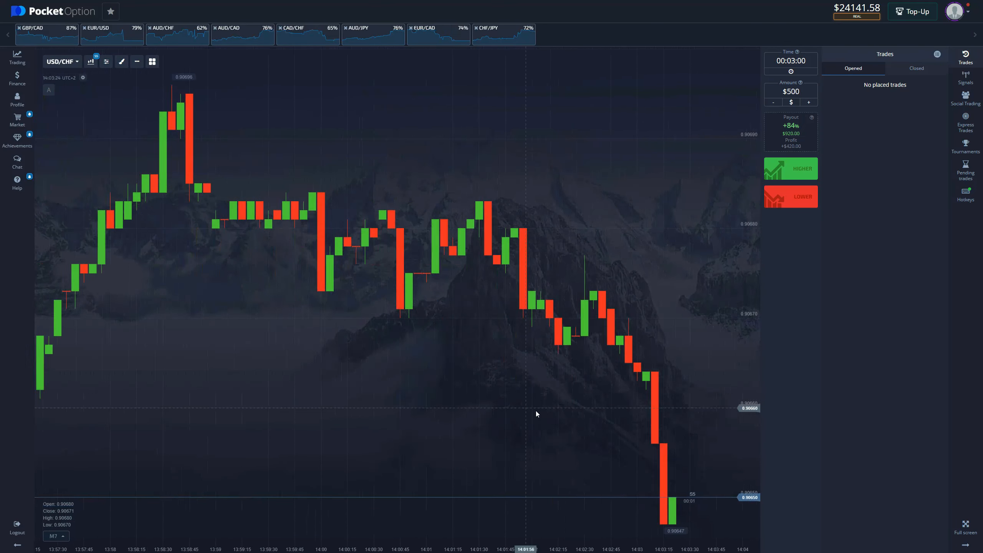
mouse_move(518, 394)
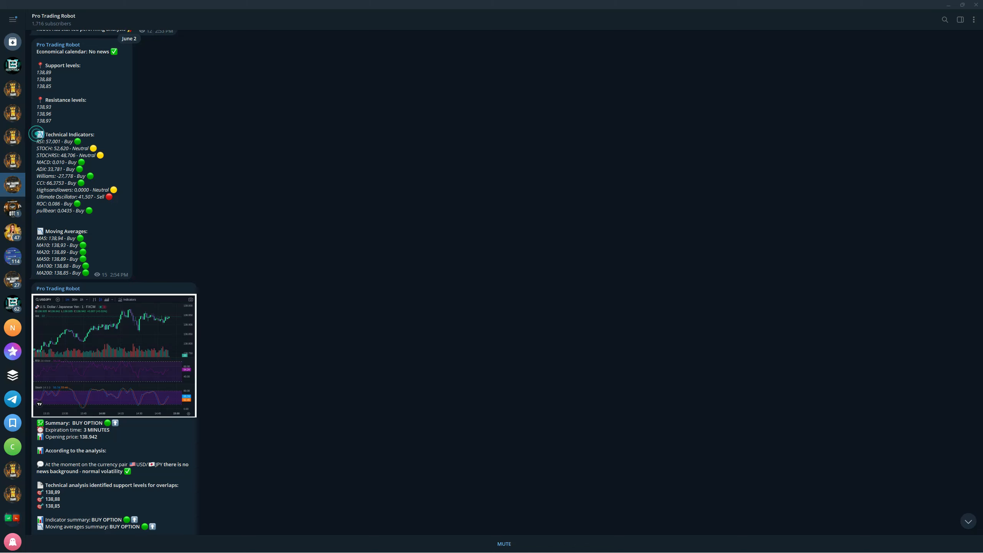
Scroll the Pro Trading Robot channel down to its latest USD/JPY analysis message
scroll(down, 3)
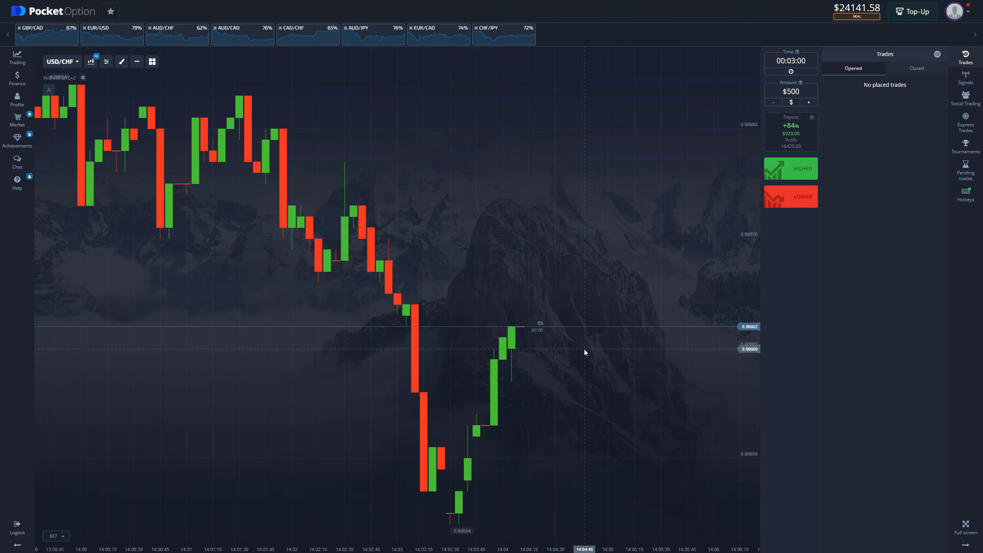
Place a $500 higher trade on USD/CHF and review the closed trades showing +$420 and $0 results
click(606, 347)
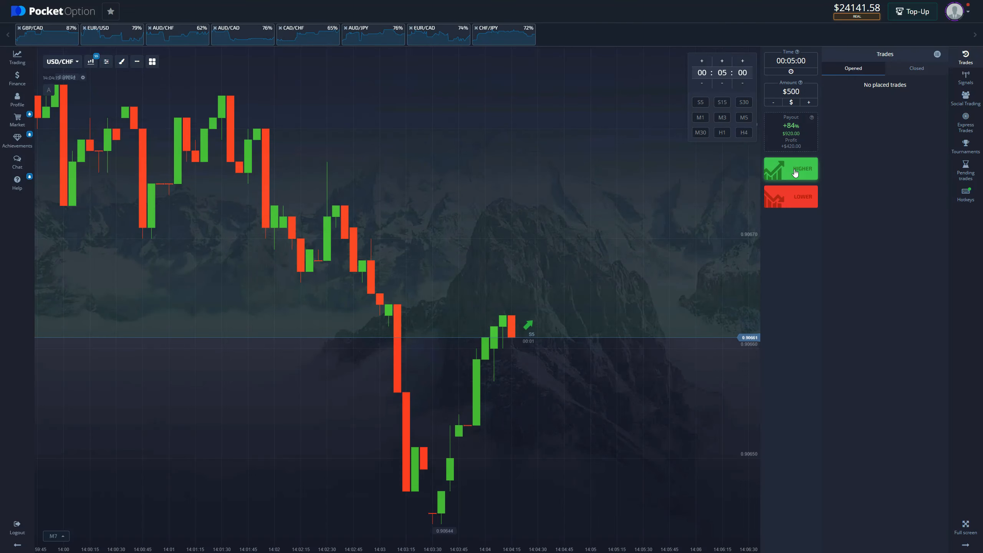
click(791, 168)
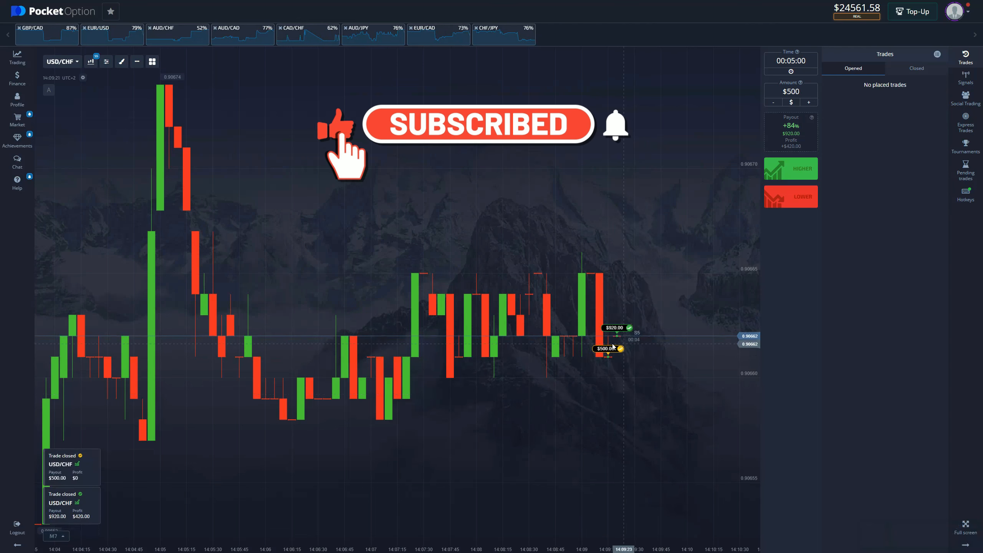
click(917, 68)
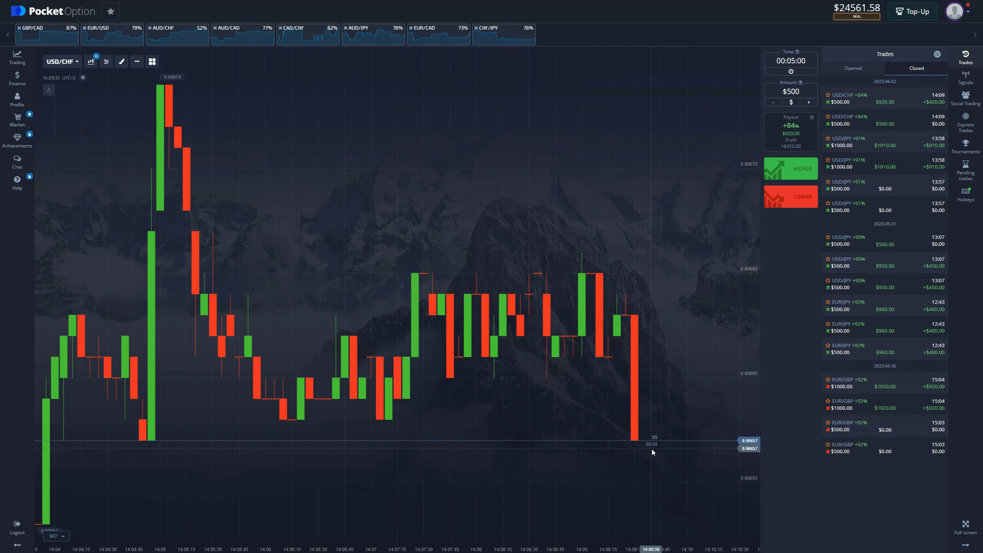
click(55, 536)
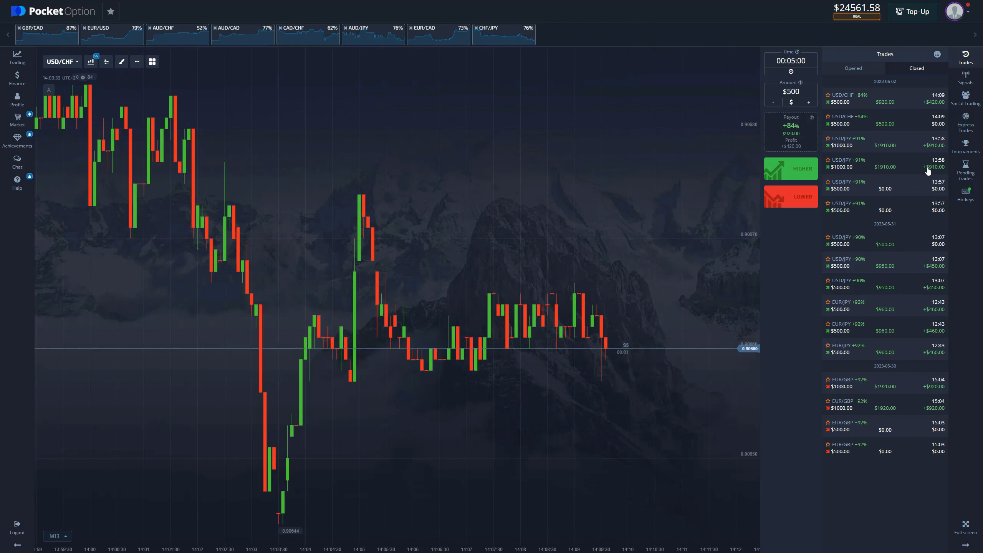
mouse_move(636, 231)
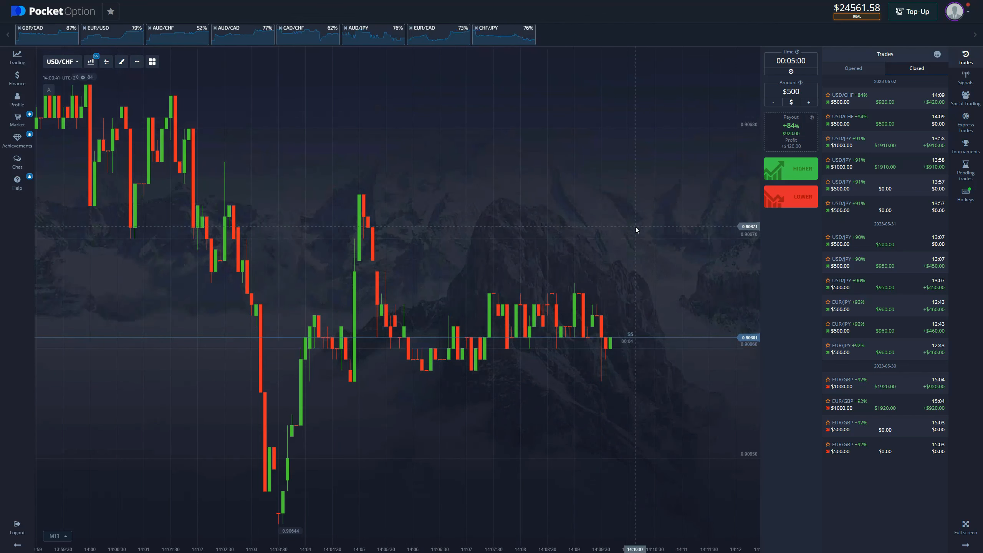
click(852, 68)
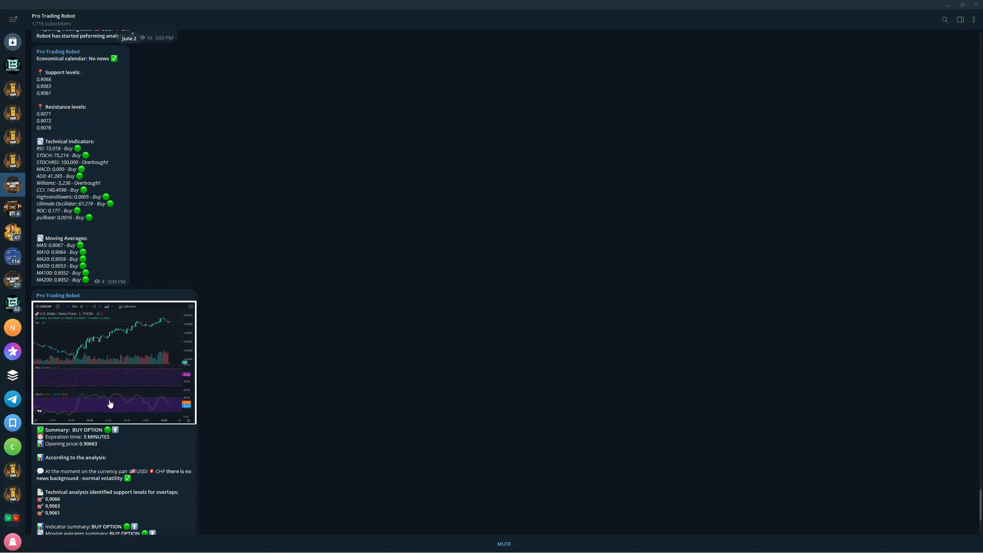
Scroll through the Pro Trading Robot channel, then switch to the OTC Pro Trading Robot channel
scroll(down, 3)
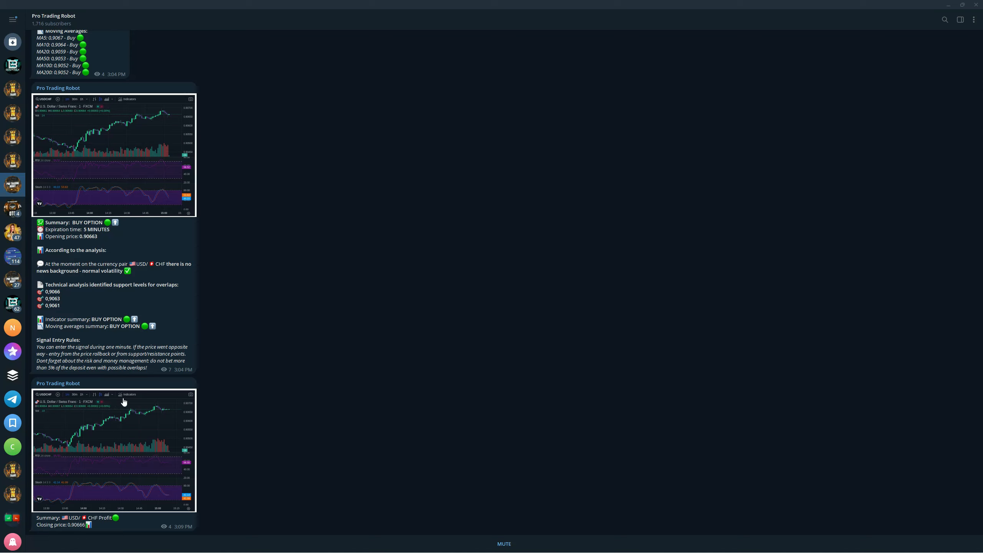
mouse_move(269, 386)
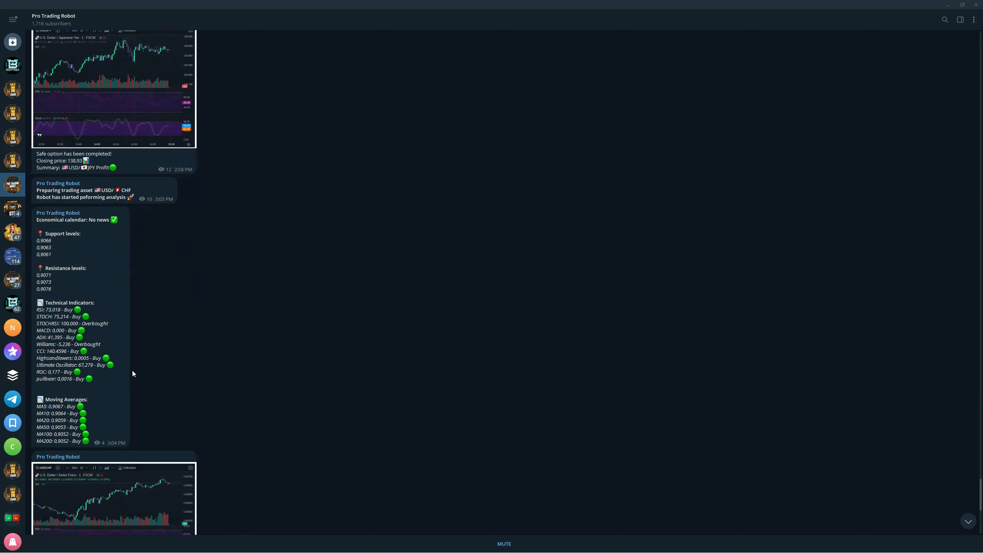
scroll(down, 3)
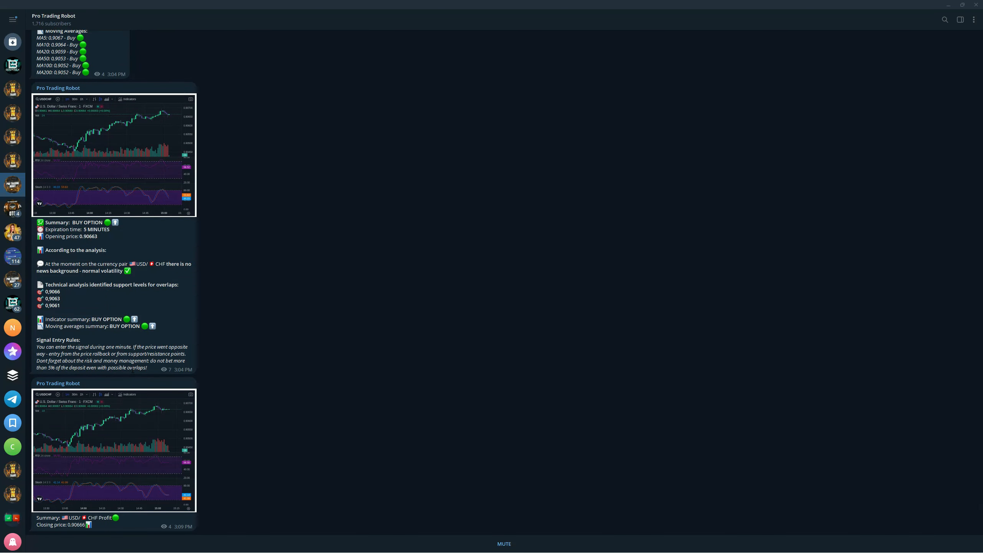
scroll(up, 3)
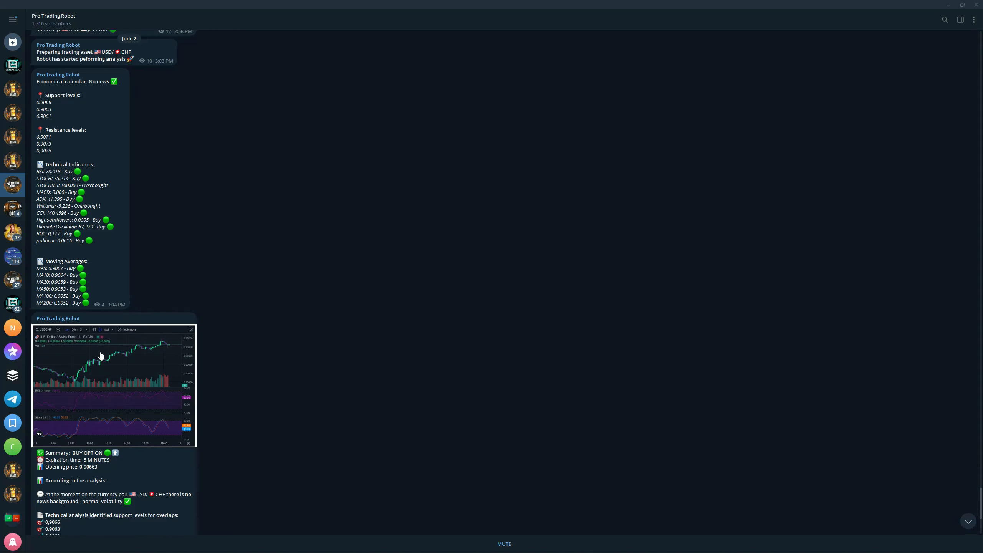
mouse_move(99, 279)
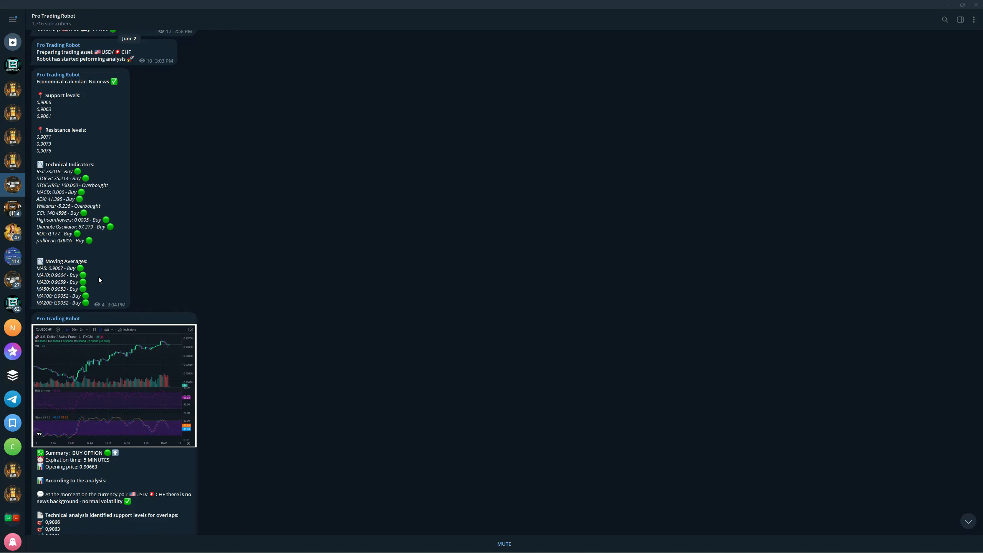
mouse_move(30, 79)
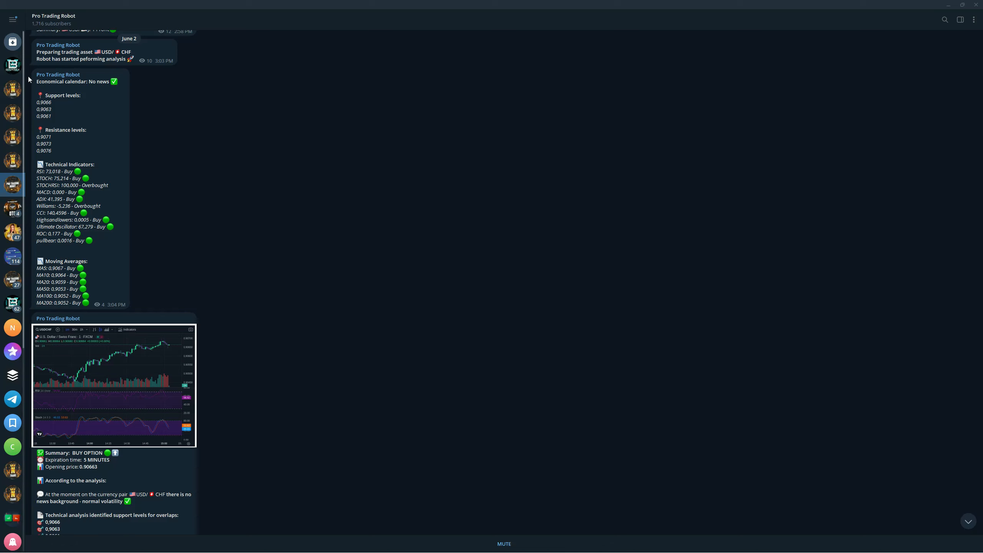
mouse_move(143, 251)
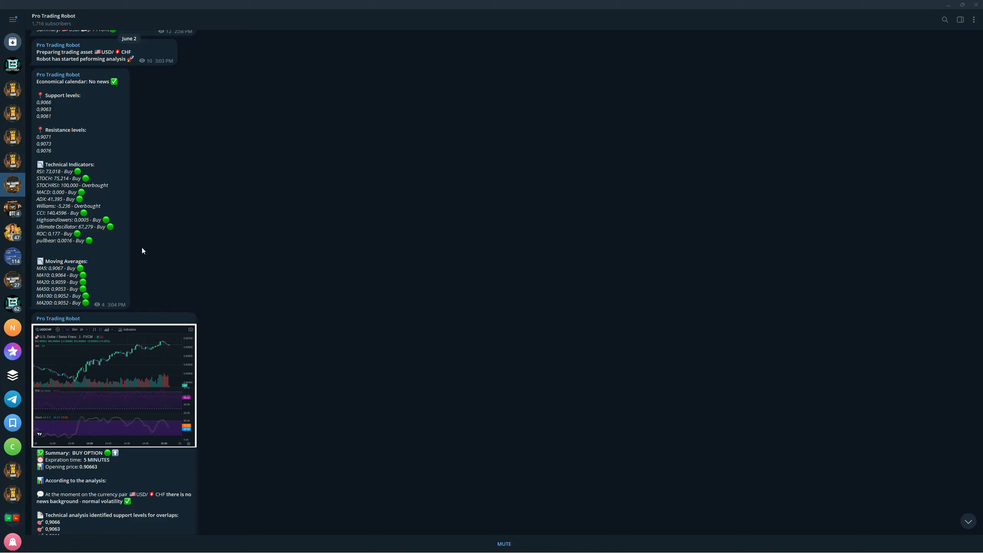
mouse_move(91, 316)
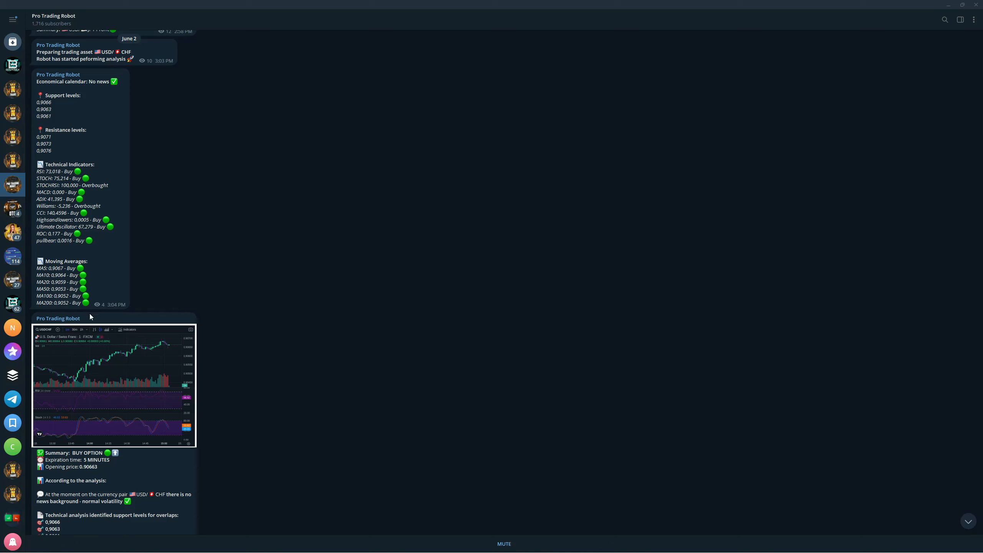
mouse_move(156, 181)
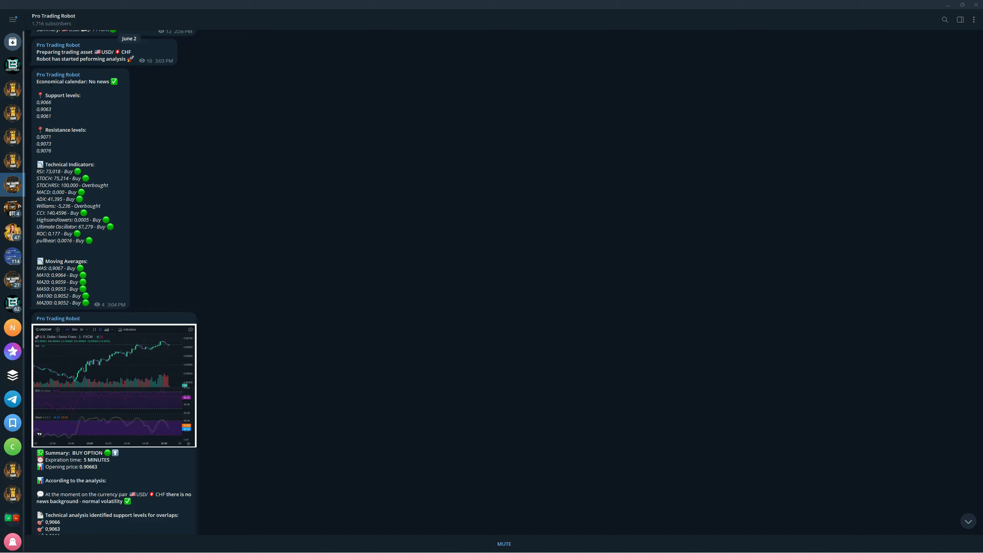
scroll(down, 3)
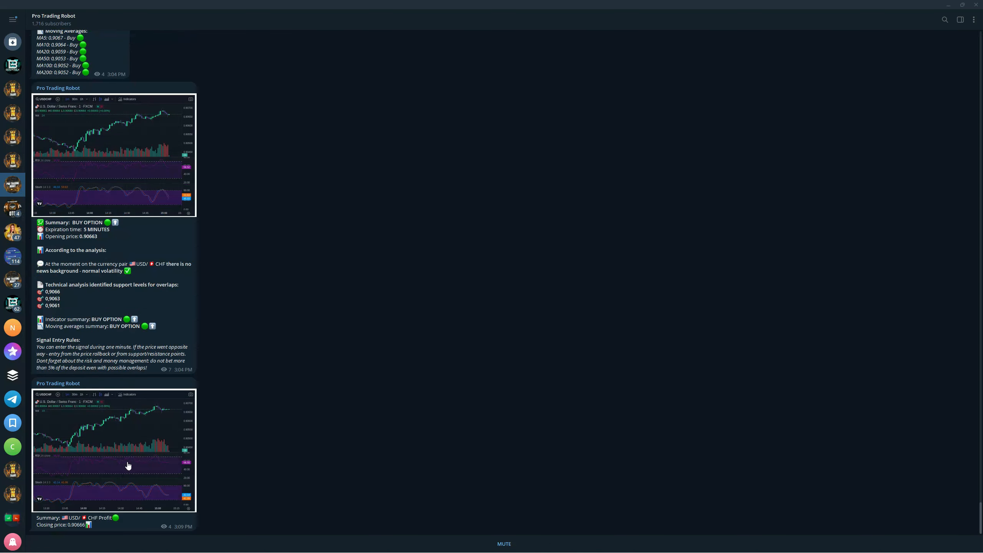
mouse_move(169, 436)
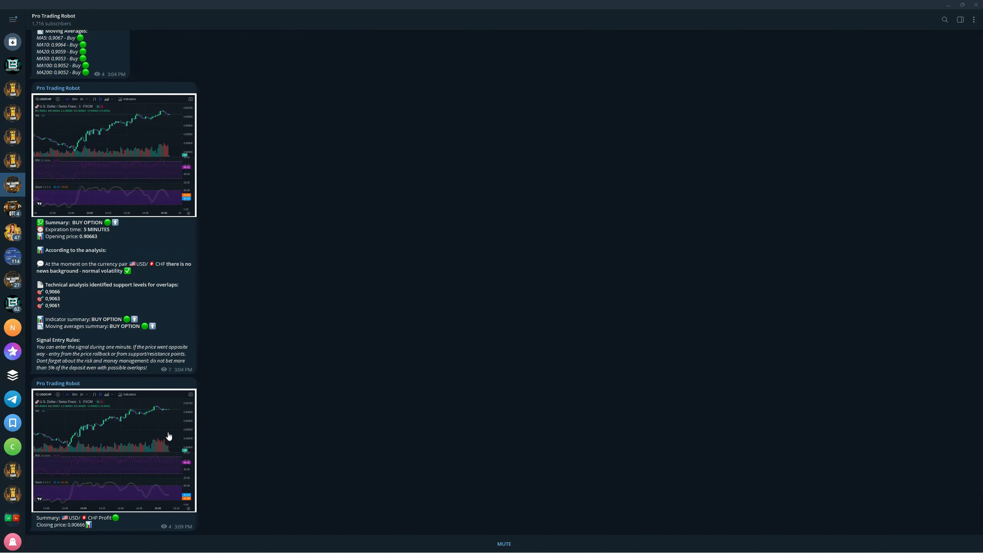
mouse_move(287, 407)
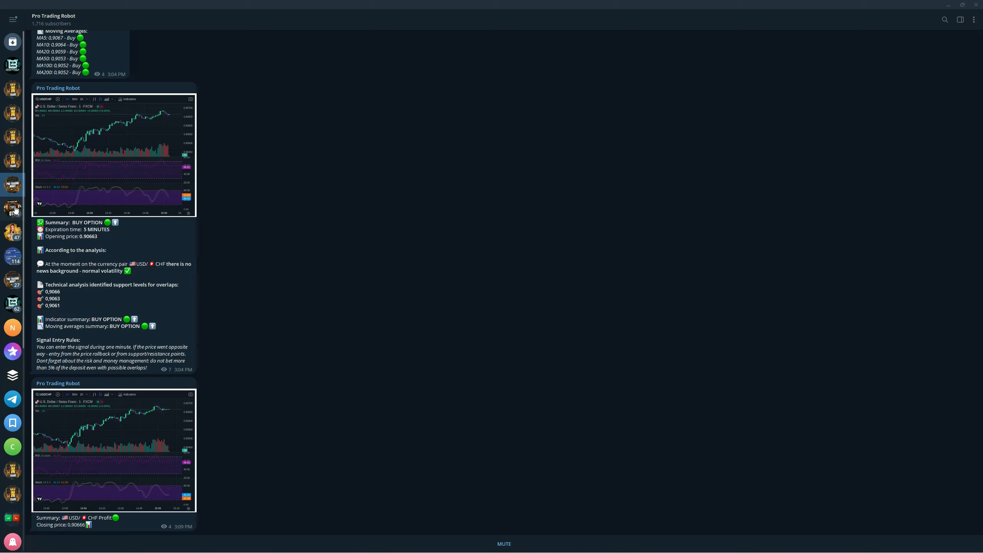
click(12, 208)
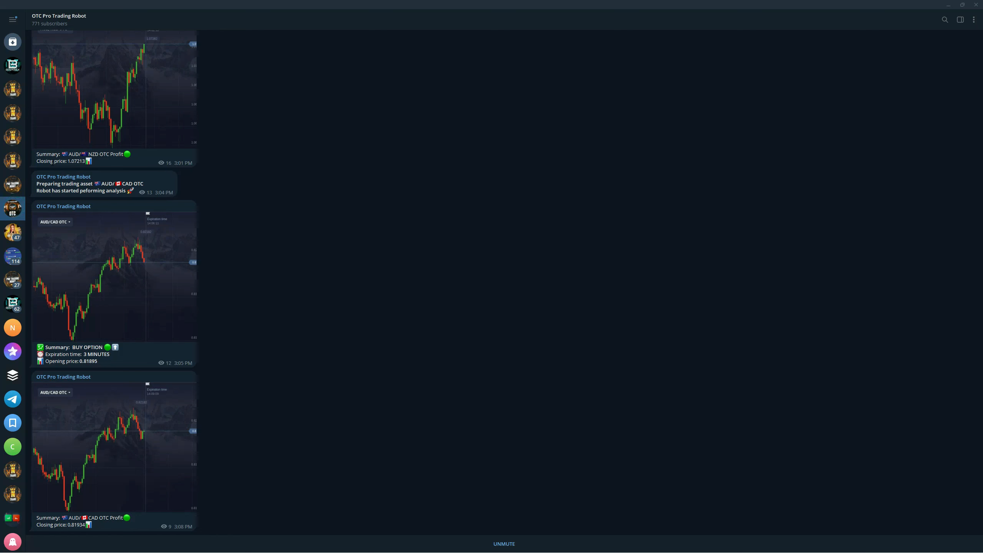
Show the Binarex Assistant Plus bot's currency pair choices, then return to the Pro Trading Robot channel
click(12, 65)
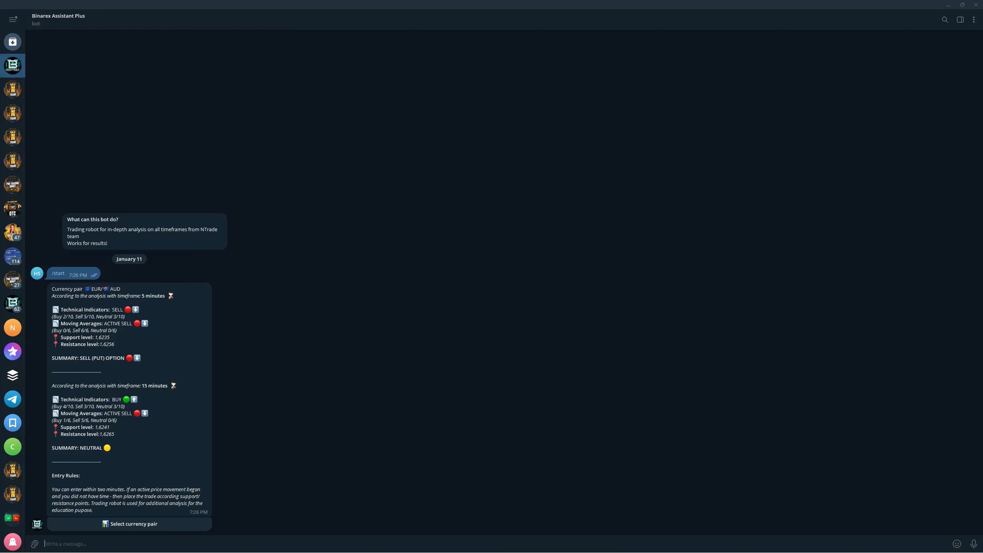
click(129, 524)
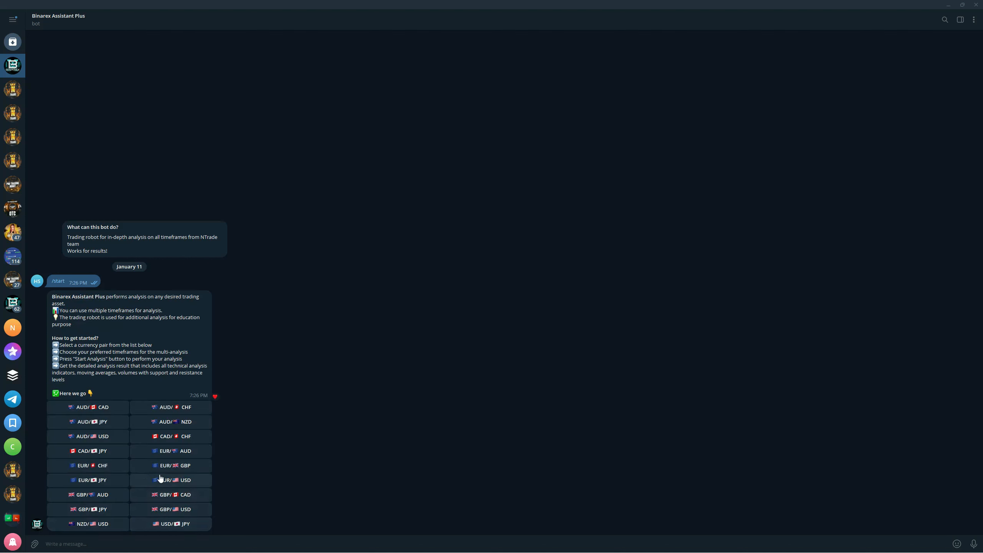
mouse_move(190, 486)
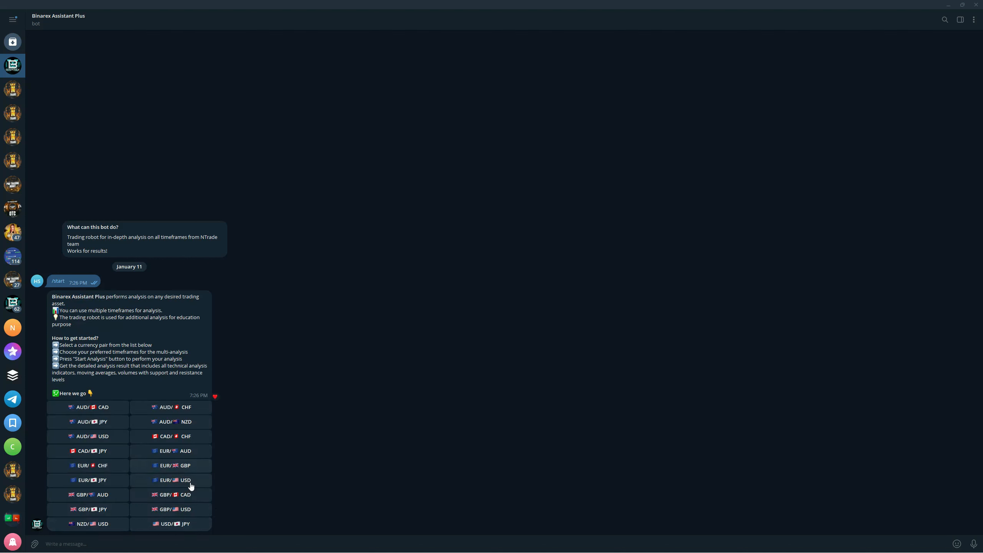
mouse_move(141, 481)
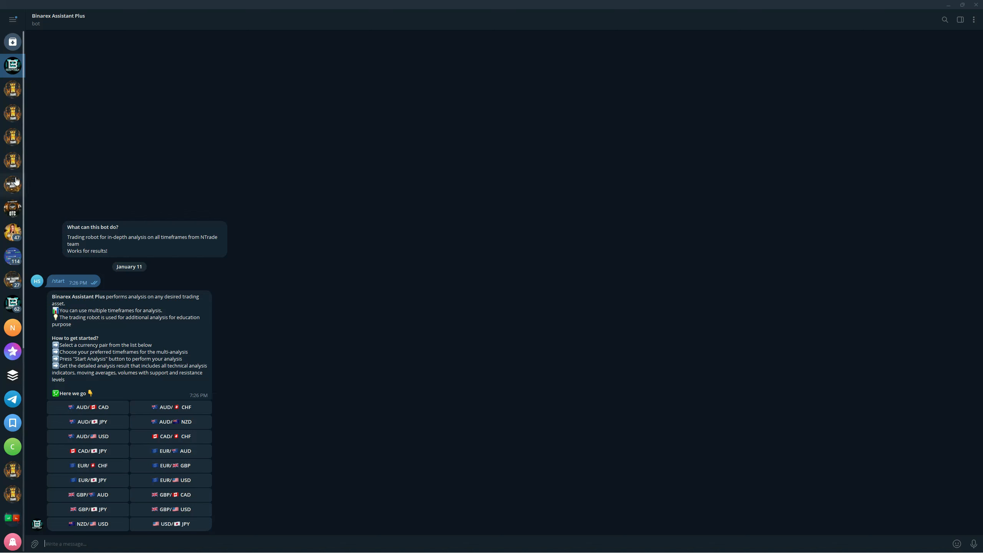
click(12, 184)
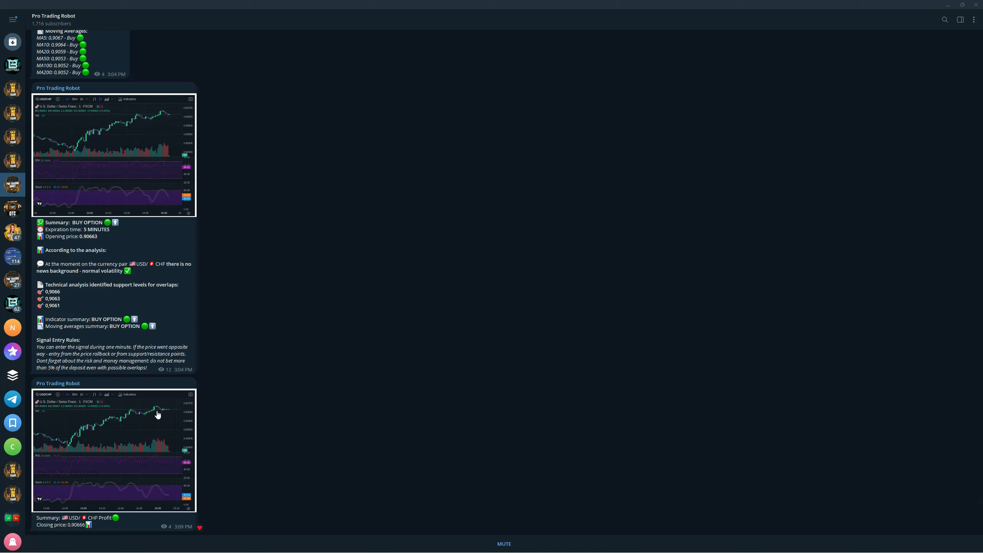
mouse_move(273, 424)
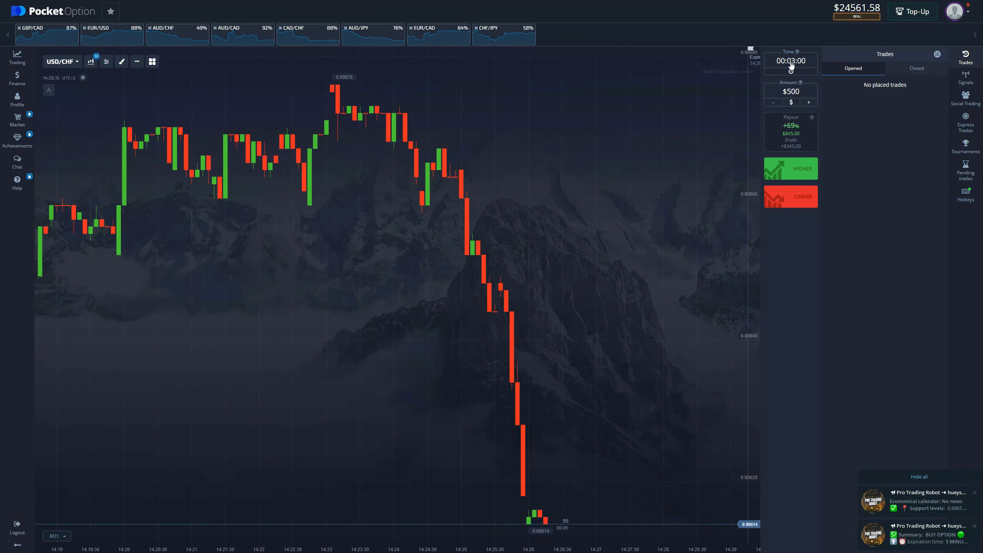
Set the USD/CHF trade expiry to 00:05:00 for the $500 higher trades
click(790, 168)
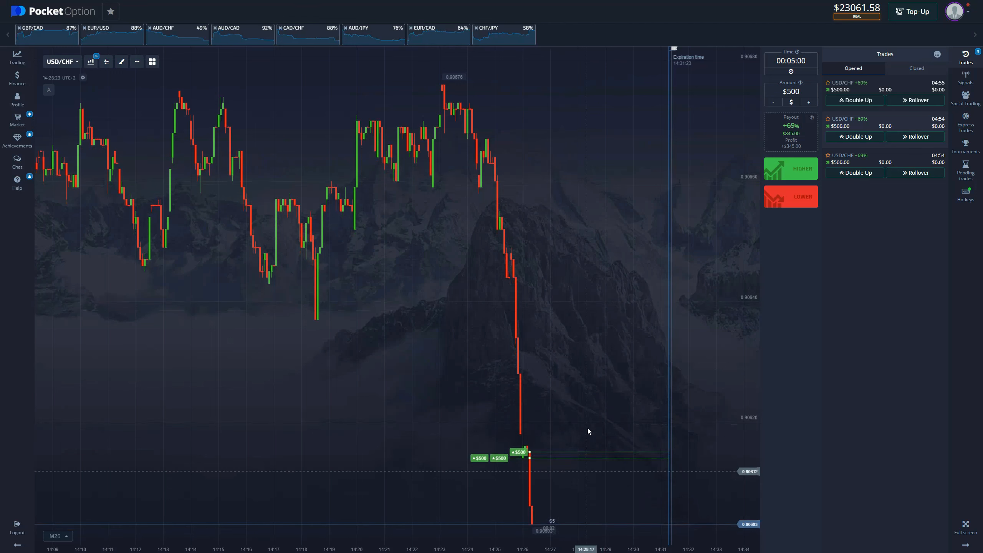
mouse_move(592, 404)
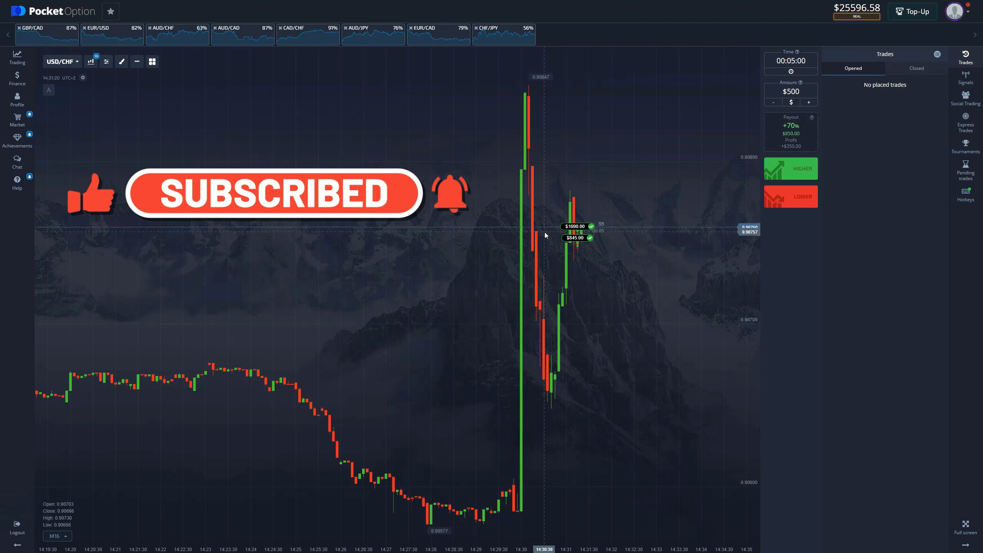
Check the closed trades showing three +$345 USD/CHF wins, then return to the open trades list
click(916, 68)
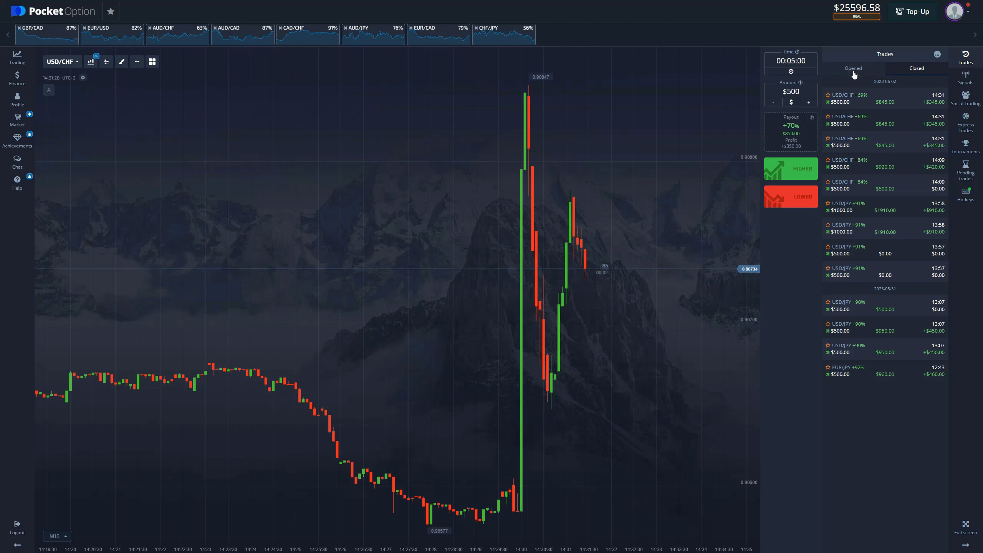
click(852, 69)
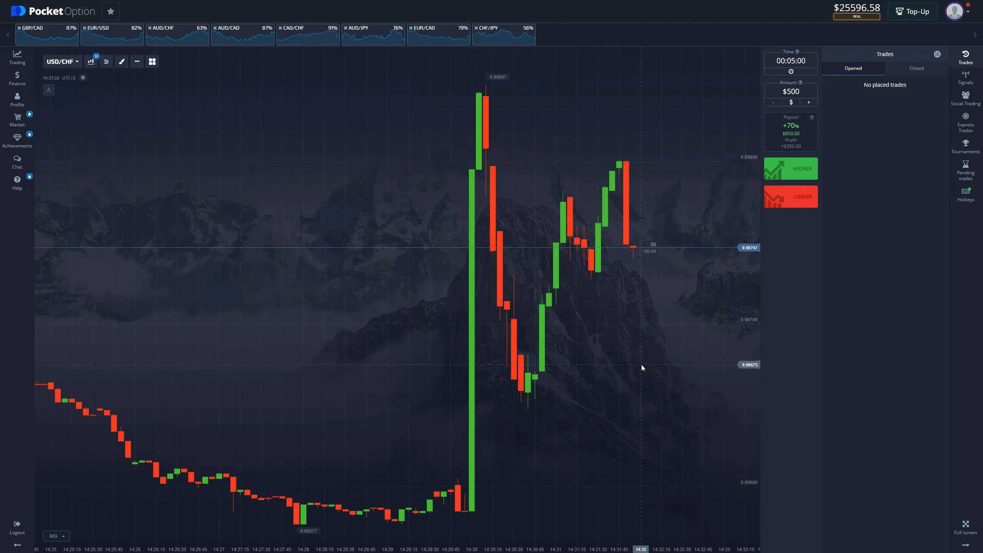
mouse_move(638, 362)
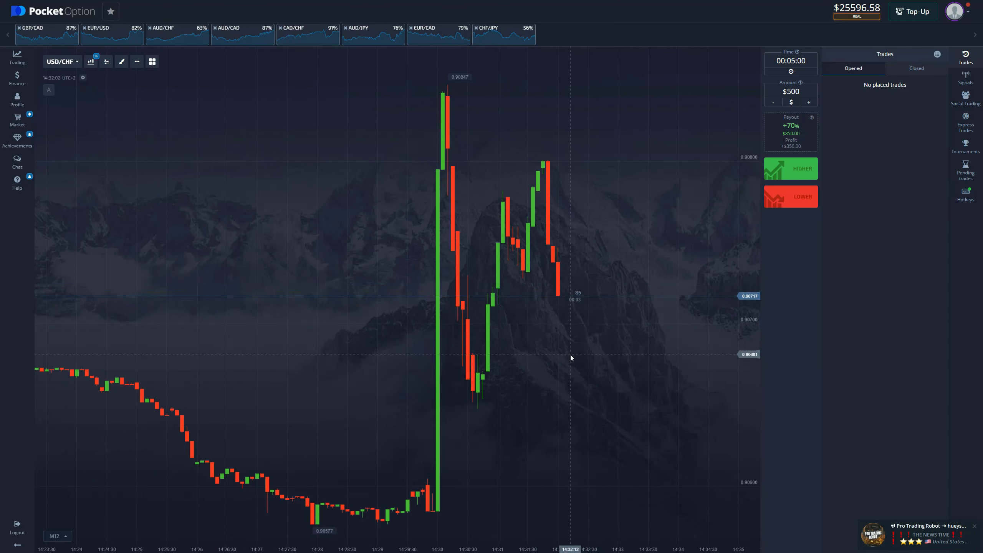
click(57, 536)
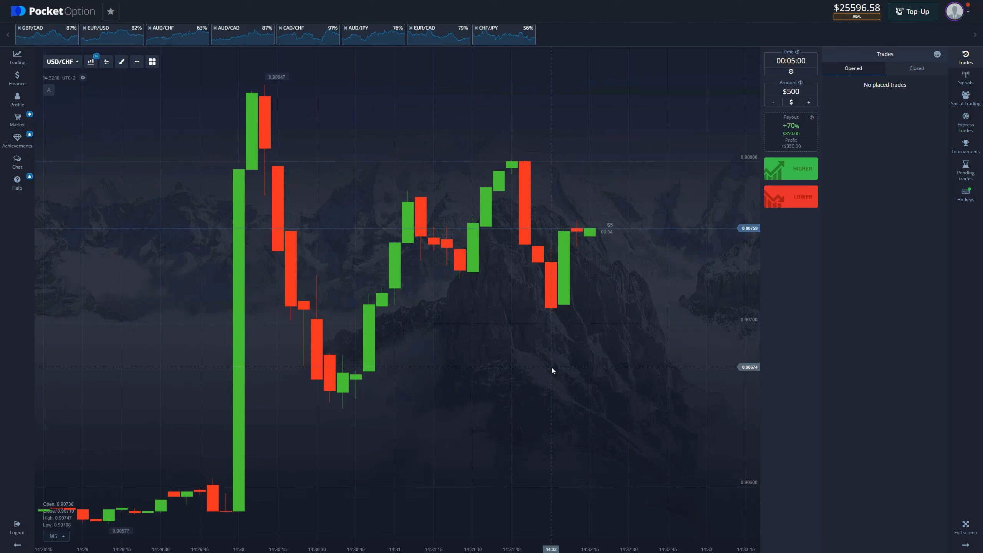
mouse_move(549, 367)
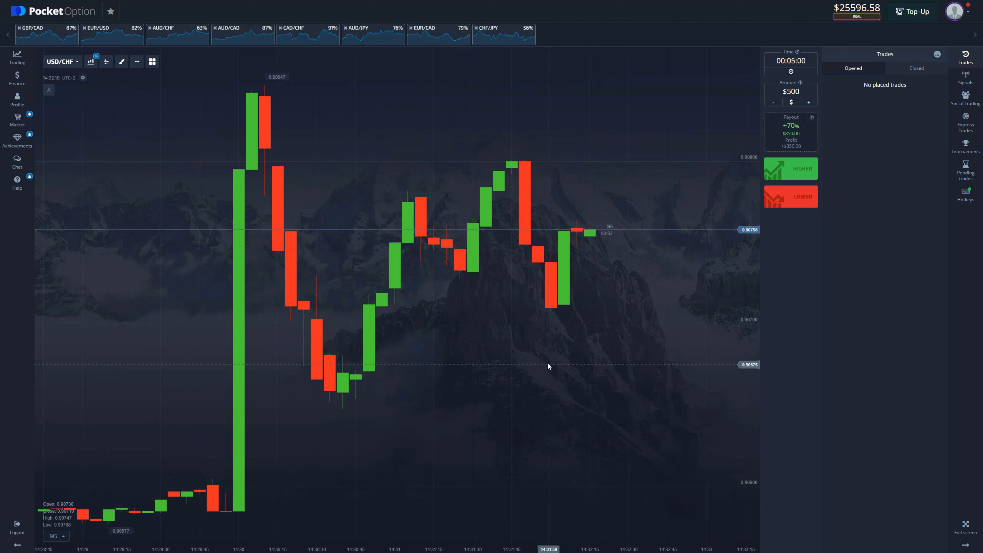